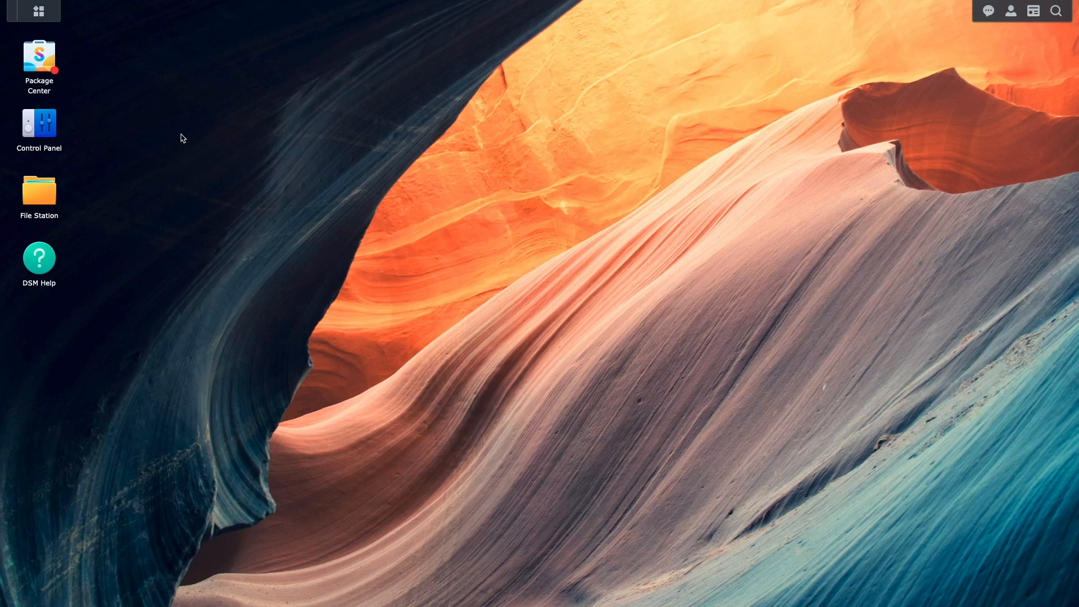
{"action": "mouse_move", "coordinate": [77, 29]}
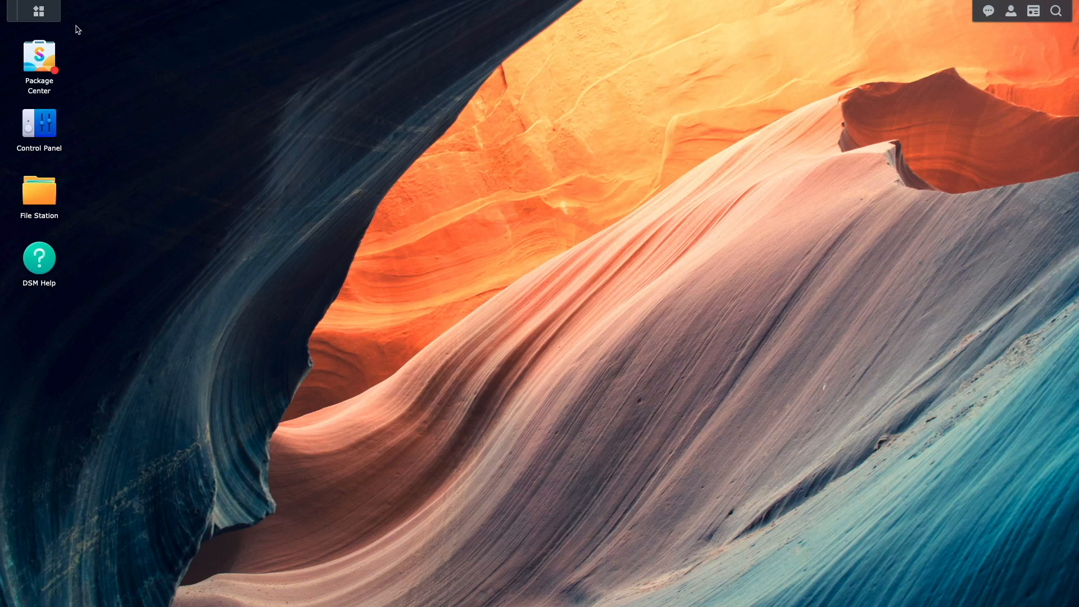
Launch Storage Manager from the DSM Main Menu
{"action": "left_click", "coordinate": [33, 11]}
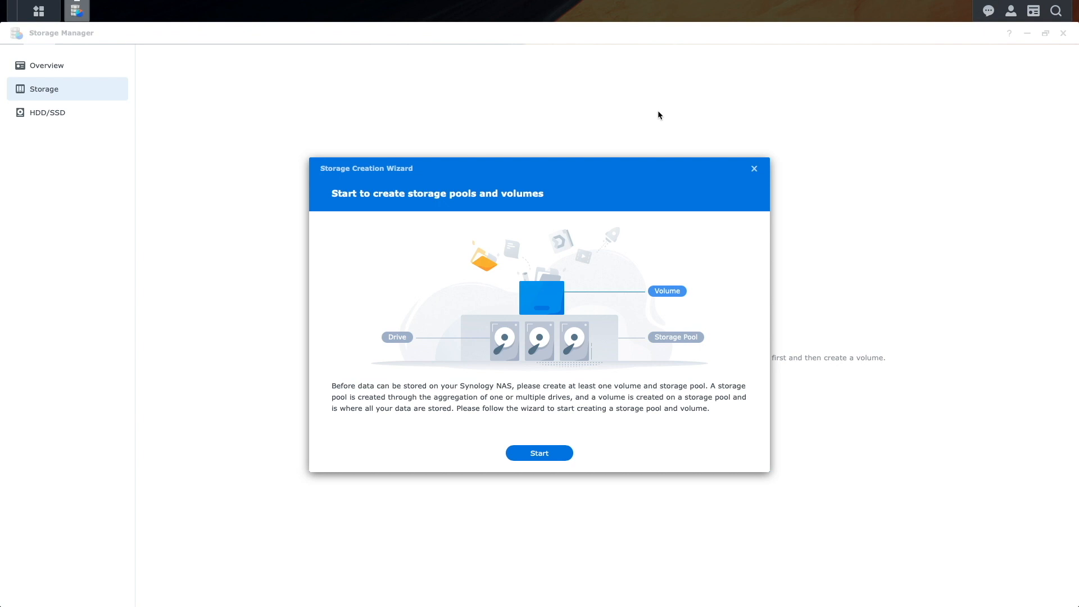
Start the Storage Creation Wizard and bring up the RAID type choices
{"action": "left_click", "coordinate": [538, 453]}
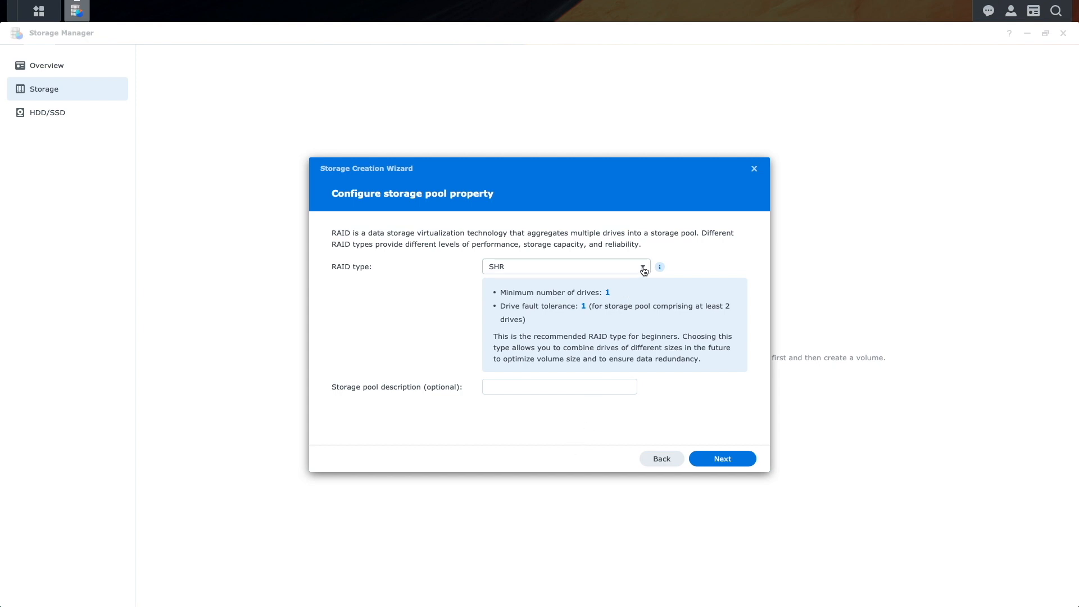
{"action": "left_click", "coordinate": [641, 268]}
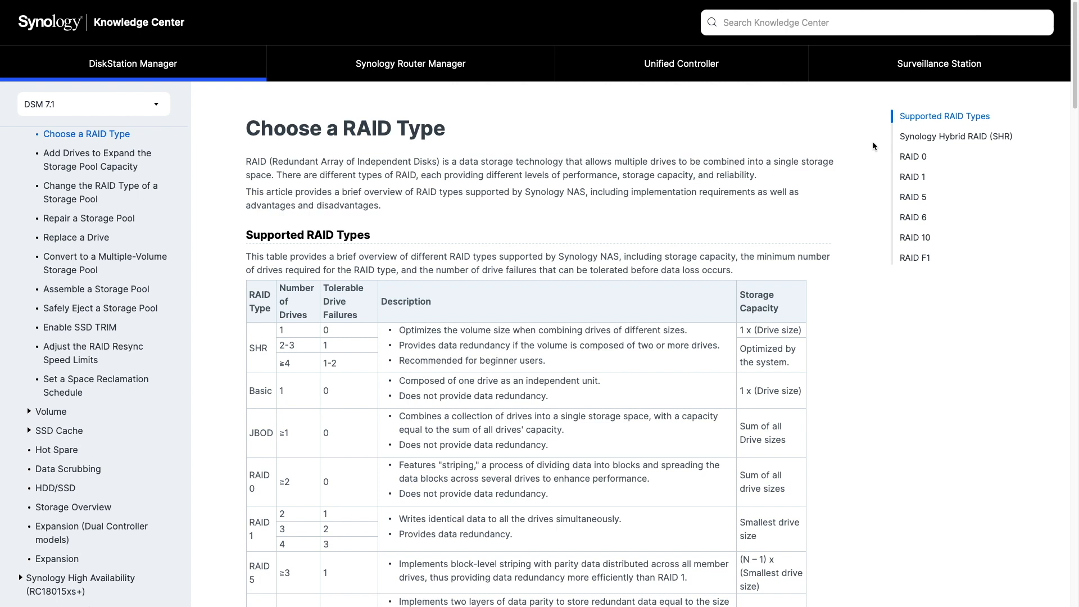
{"action": "mouse_move", "coordinate": [955, 136]}
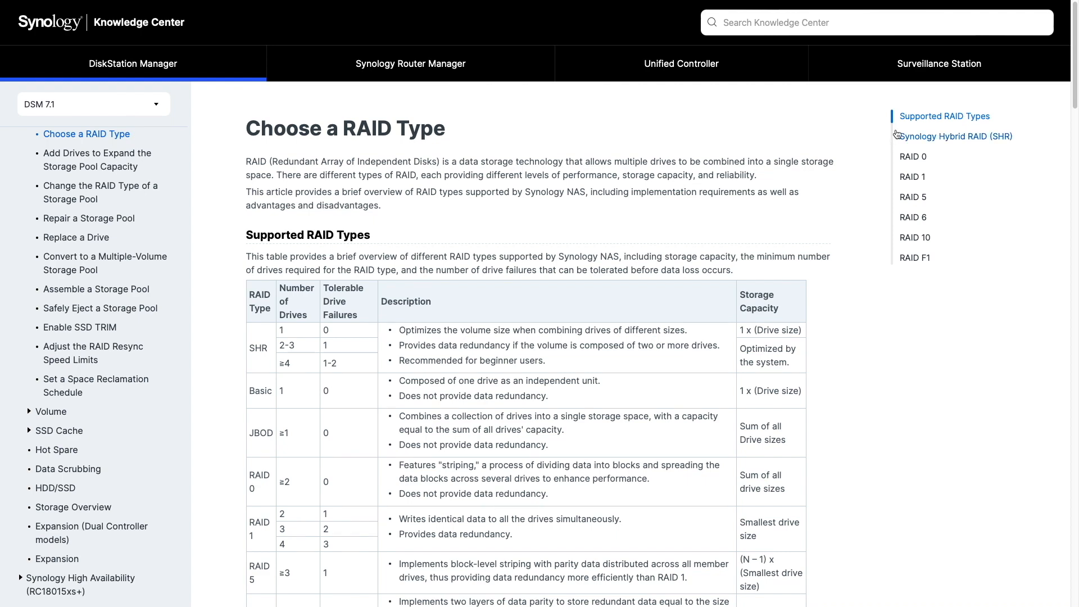
Scroll through the Supported RAID Types table in the Choose a RAID Type article
{"action": "scroll", "scroll_direction": "down", "scroll_amount": 3}
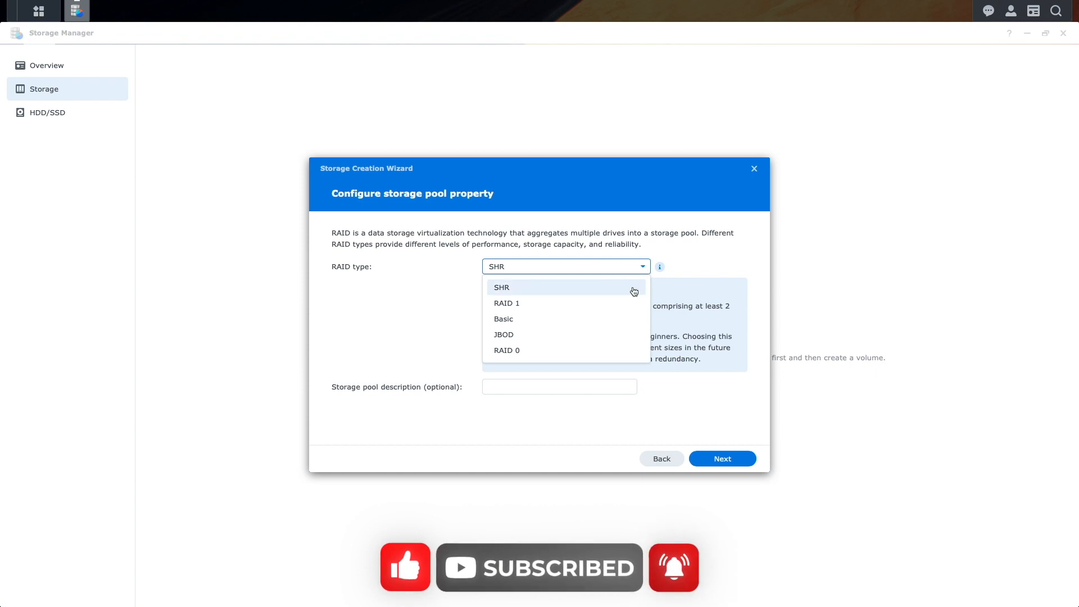
Keep SHR selected as the new pool's RAID type
{"action": "left_click", "coordinate": [501, 287]}
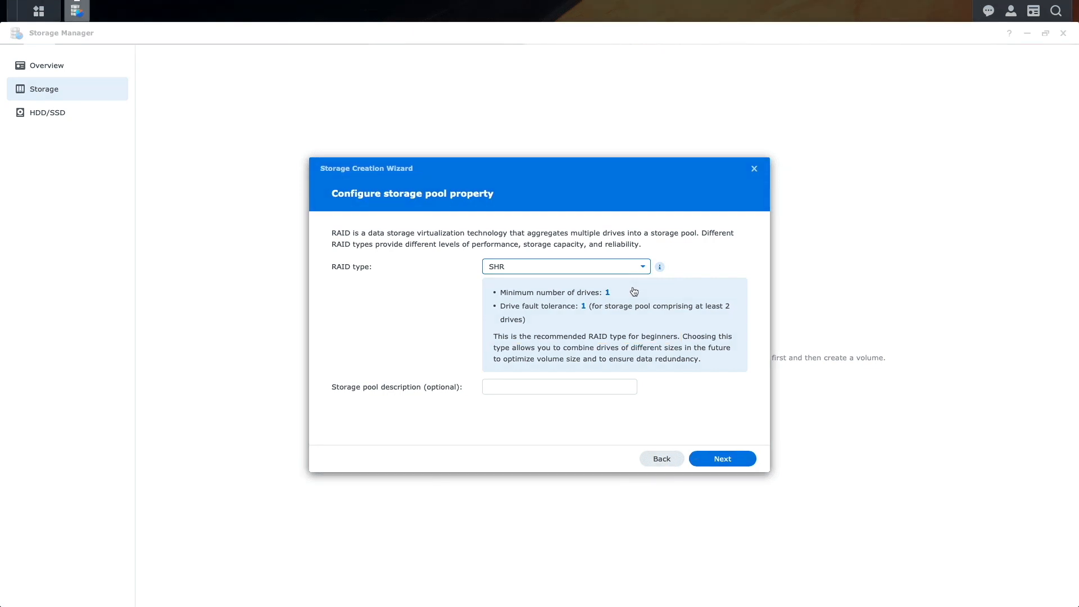
{"action": "mouse_move", "coordinate": [688, 440]}
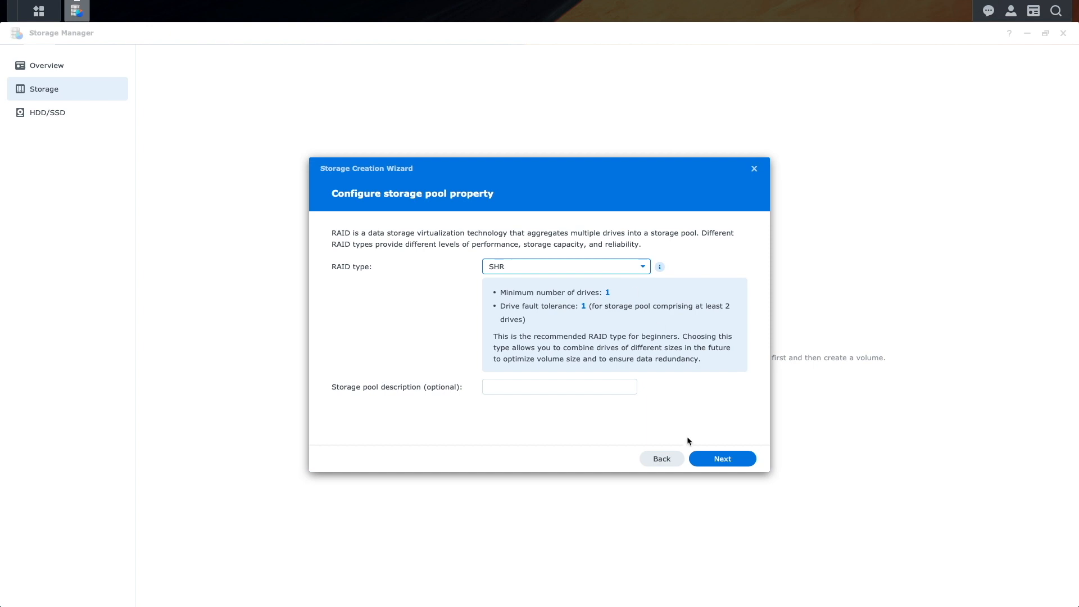
Select Drive 1 for the SHR pool and skip the drive check
{"action": "left_click", "coordinate": [722, 458]}
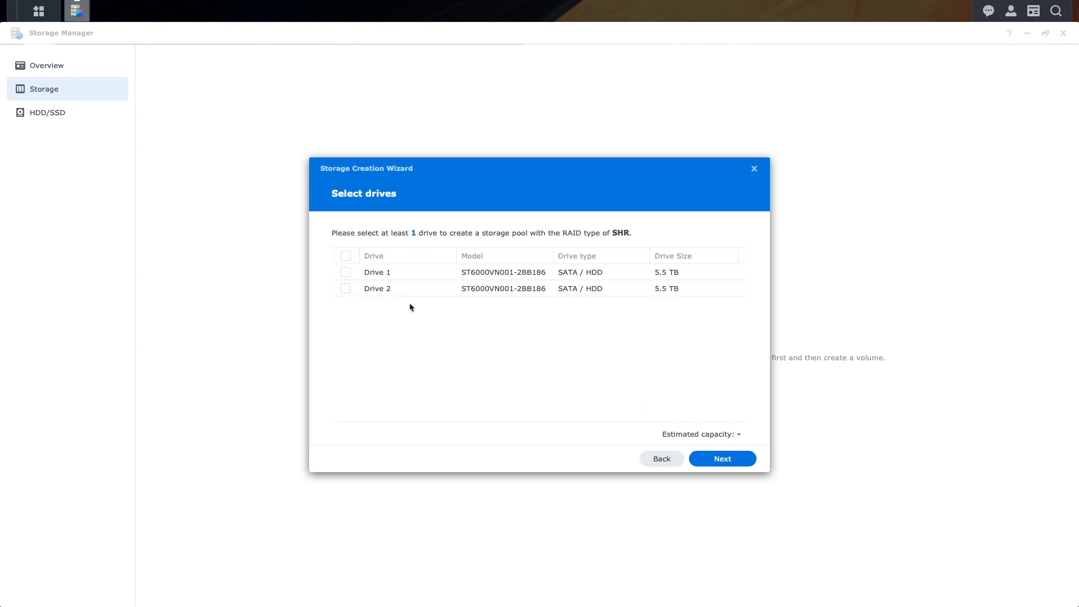
{"action": "left_click", "coordinate": [345, 272]}
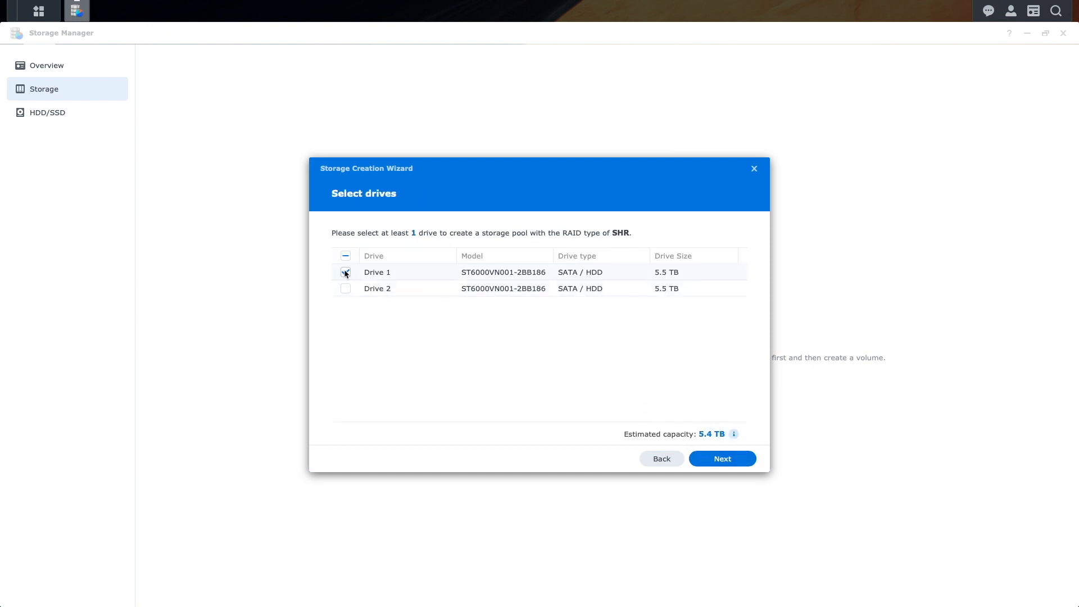
{"action": "left_click", "coordinate": [721, 458]}
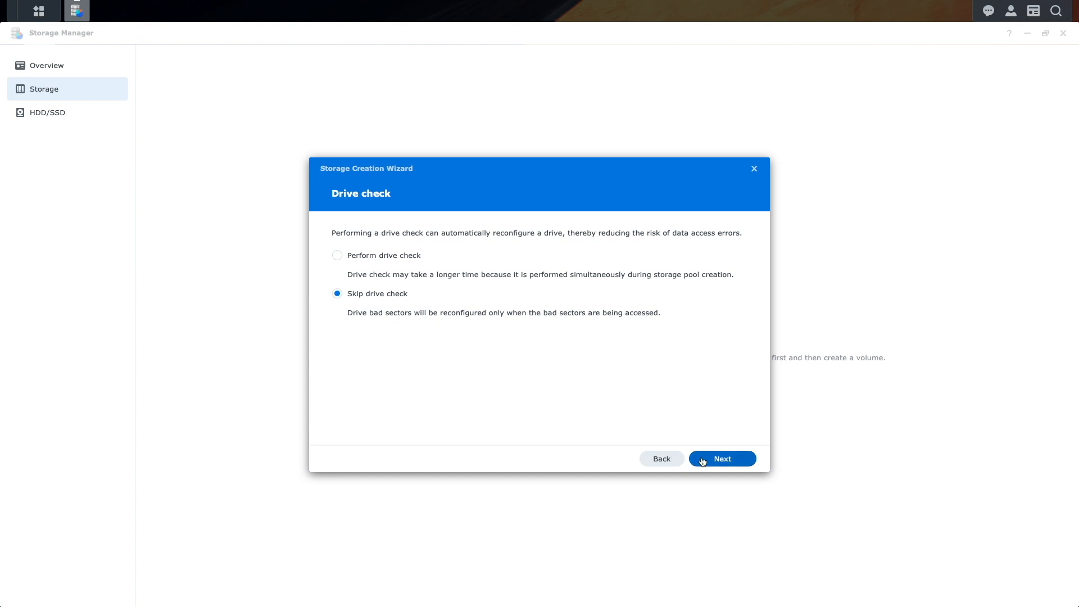
{"action": "left_click", "coordinate": [722, 458]}
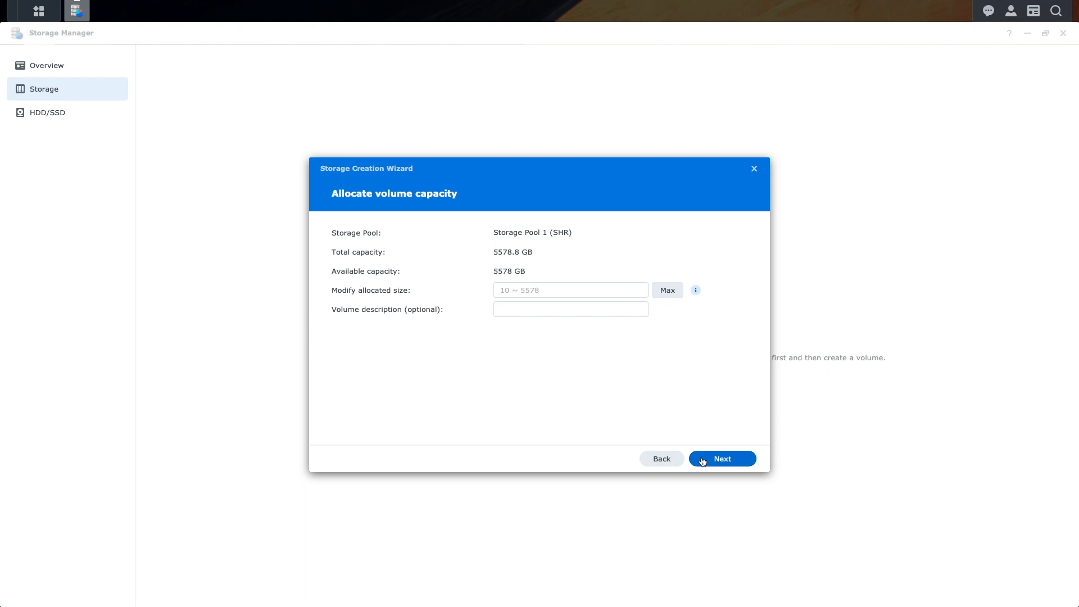
{"action": "mouse_move", "coordinate": [673, 305]}
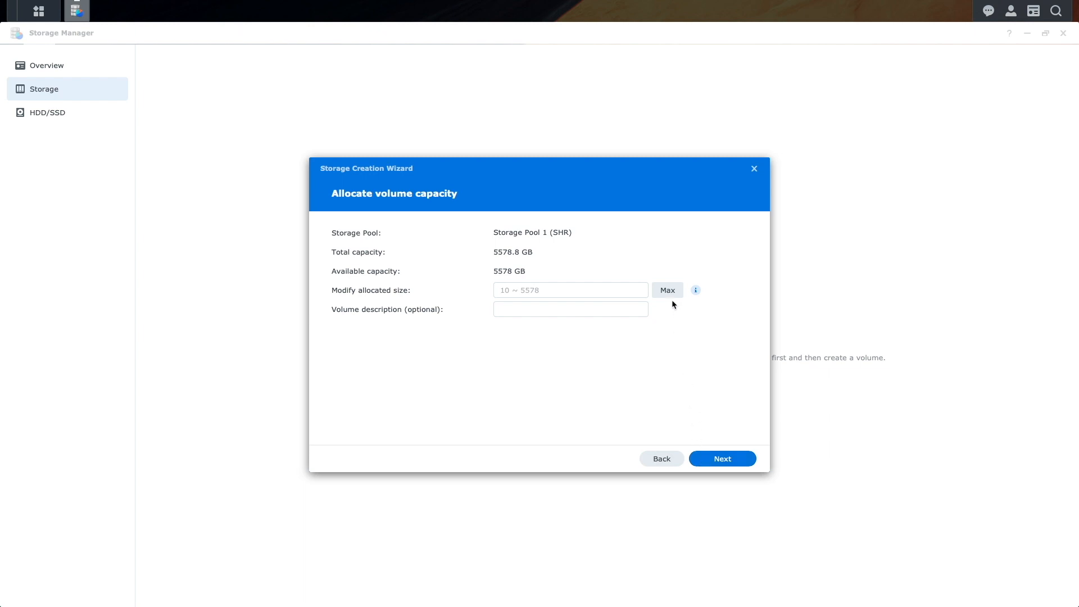
Allocate the maximum 5578 GB as a Btrfs volume, apply, and accept the drive-erase warning
{"action": "left_click", "coordinate": [667, 289]}
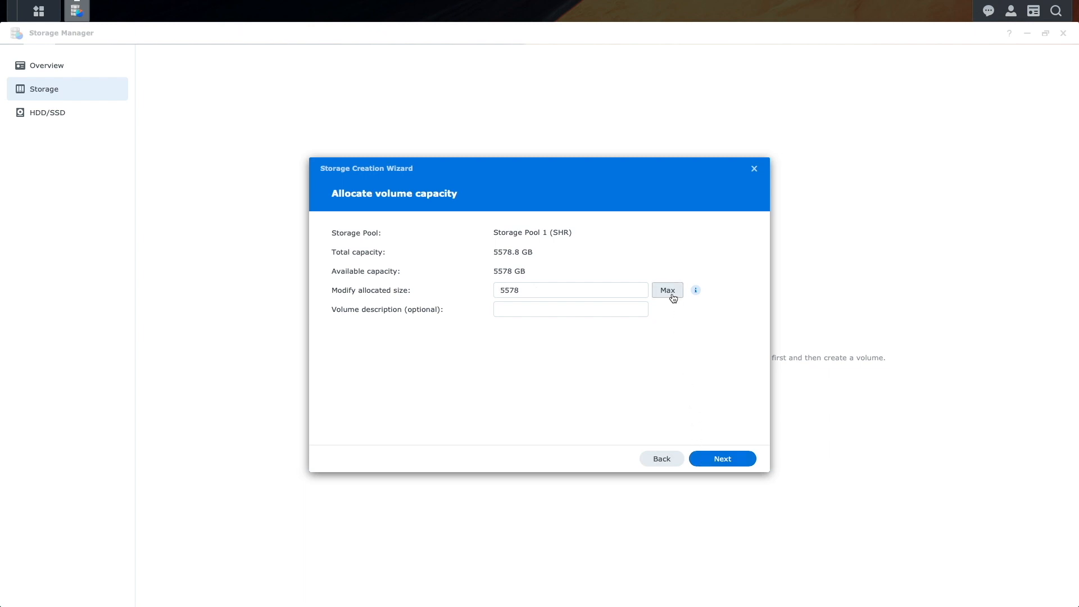
{"action": "mouse_move", "coordinate": [684, 402]}
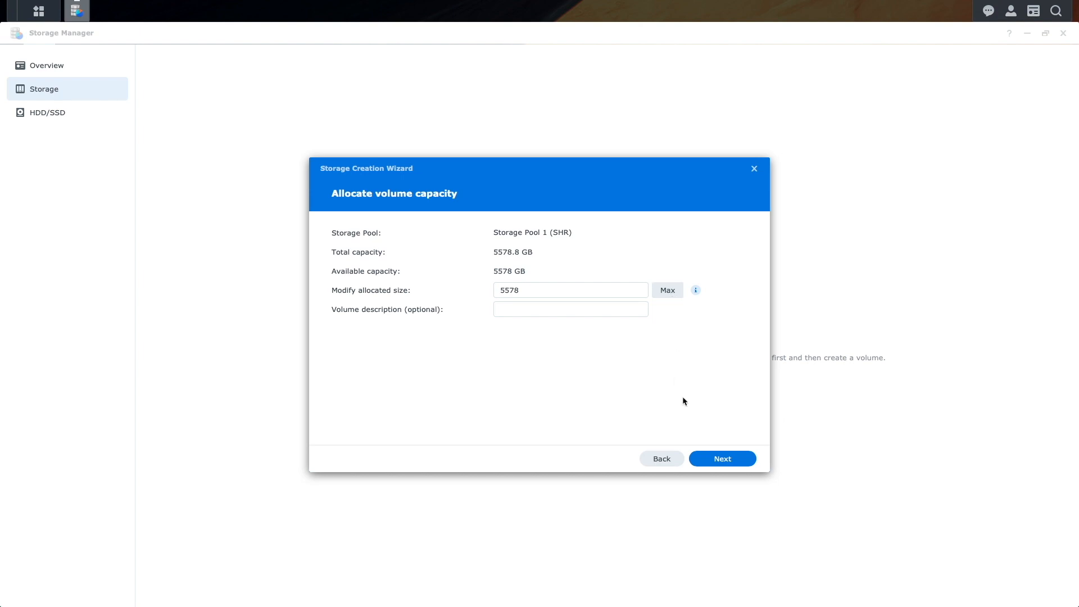
{"action": "left_click", "coordinate": [722, 459]}
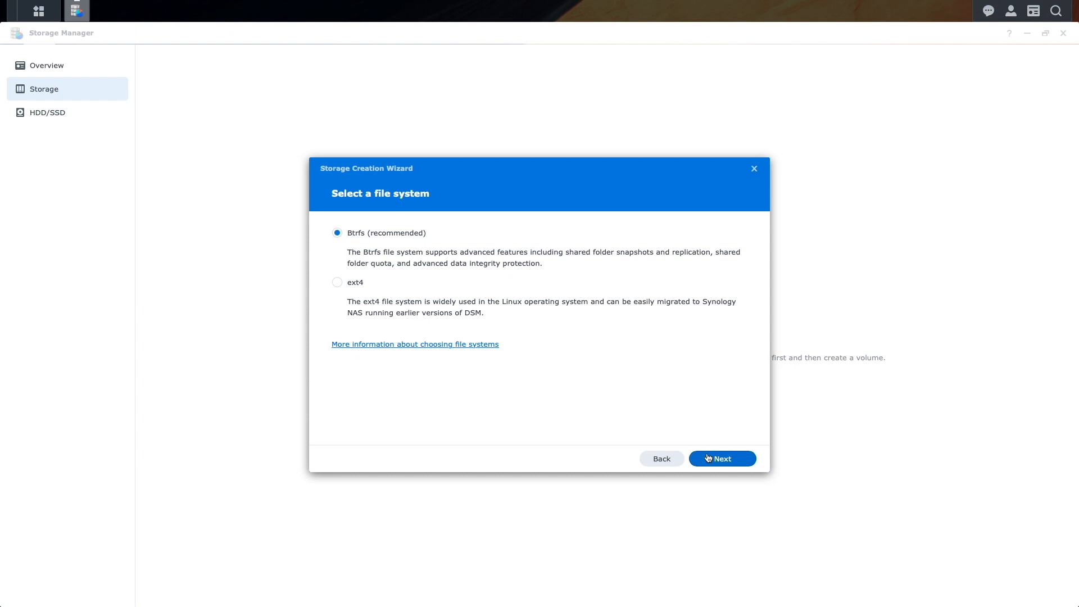
{"action": "left_click", "coordinate": [721, 458]}
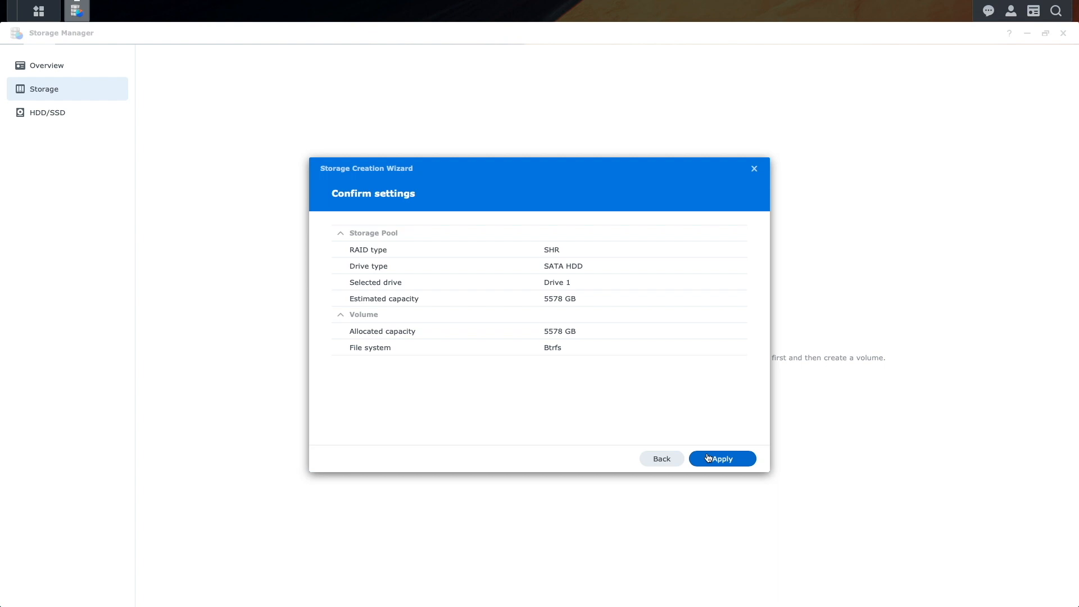
{"action": "left_click", "coordinate": [721, 458]}
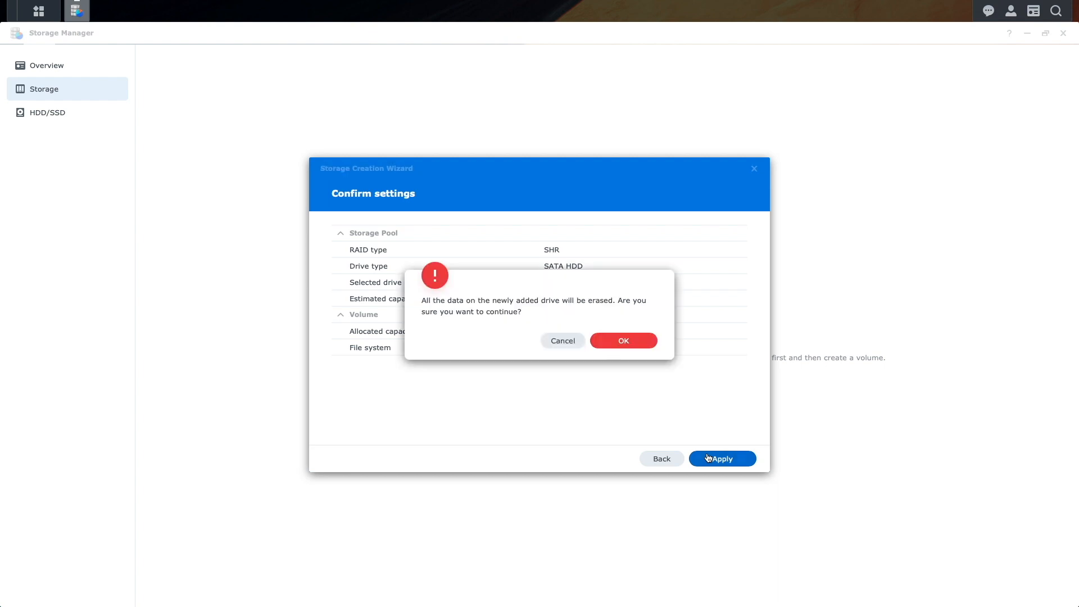
{"action": "left_click", "coordinate": [623, 340]}
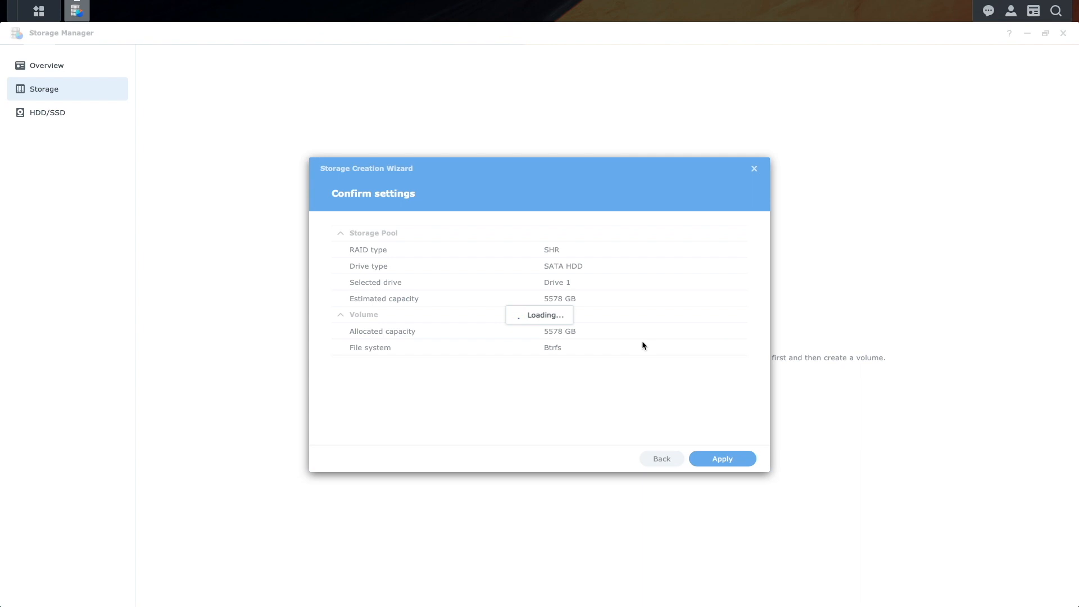
Finish the wizard, leaving a healthy SHR Storage Pool 1 with a 5.2 TB Volume 1
{"action": "left_click", "coordinate": [721, 459]}
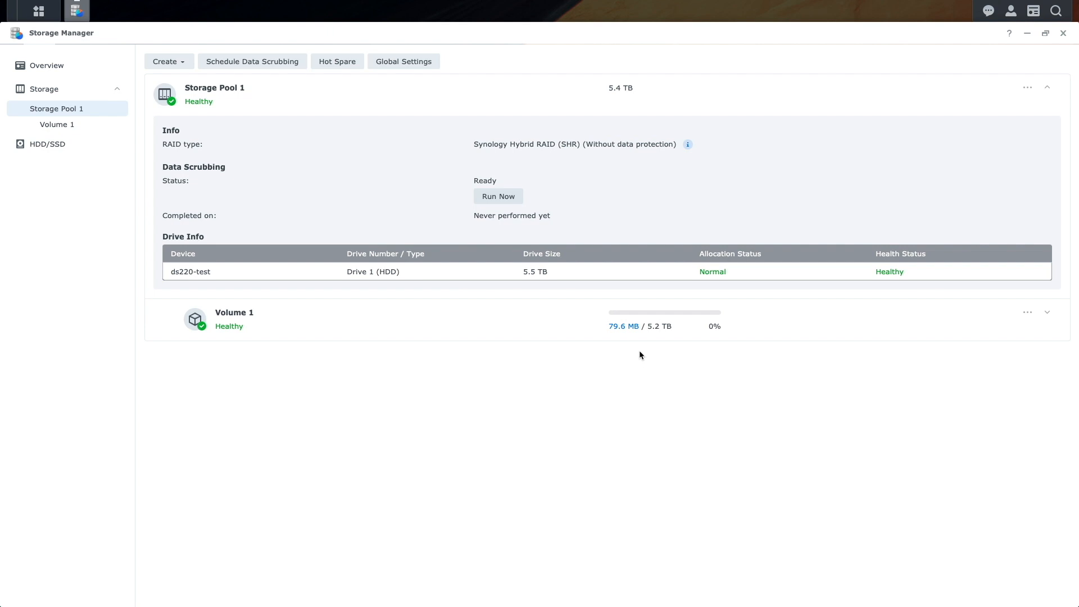
Add Drive 2 to Storage Pool 1 via Add Drive and accept erasing the new drive
{"action": "left_click", "coordinate": [1025, 88]}
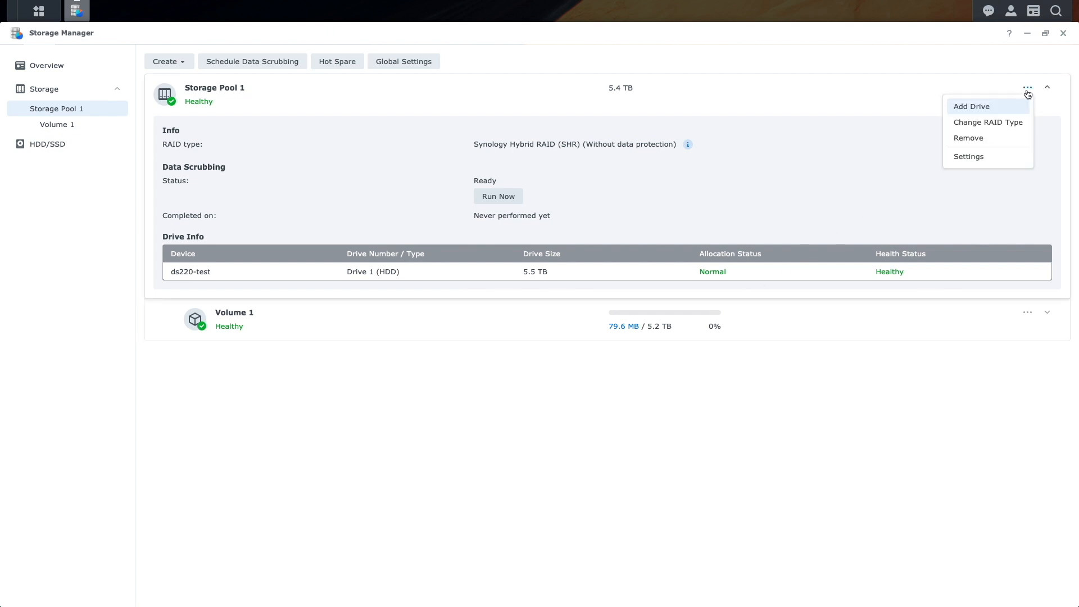
{"action": "left_click", "coordinate": [971, 107]}
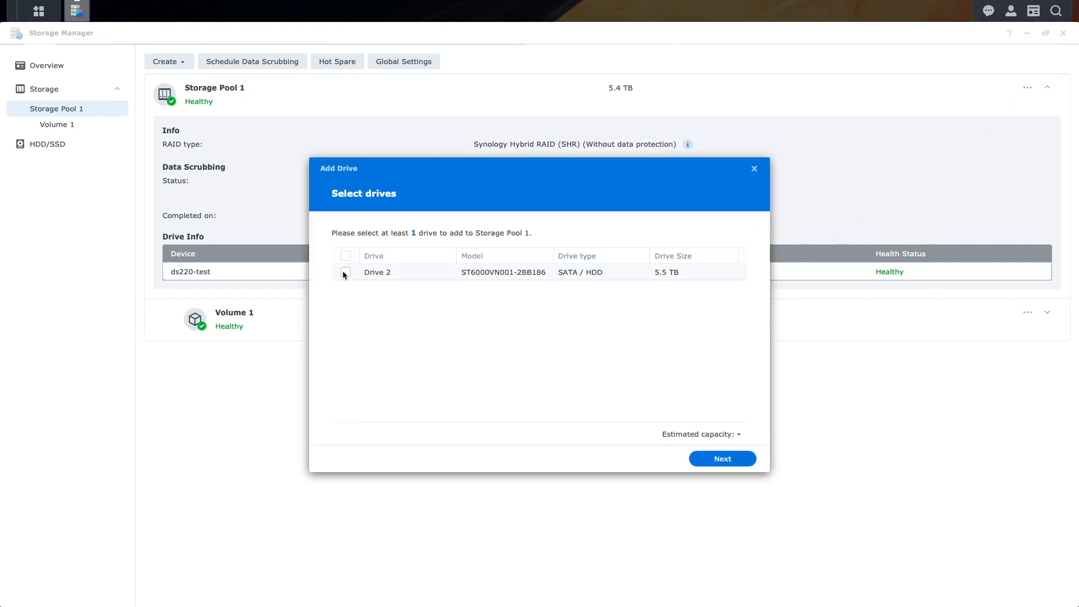
{"action": "left_click", "coordinate": [722, 458]}
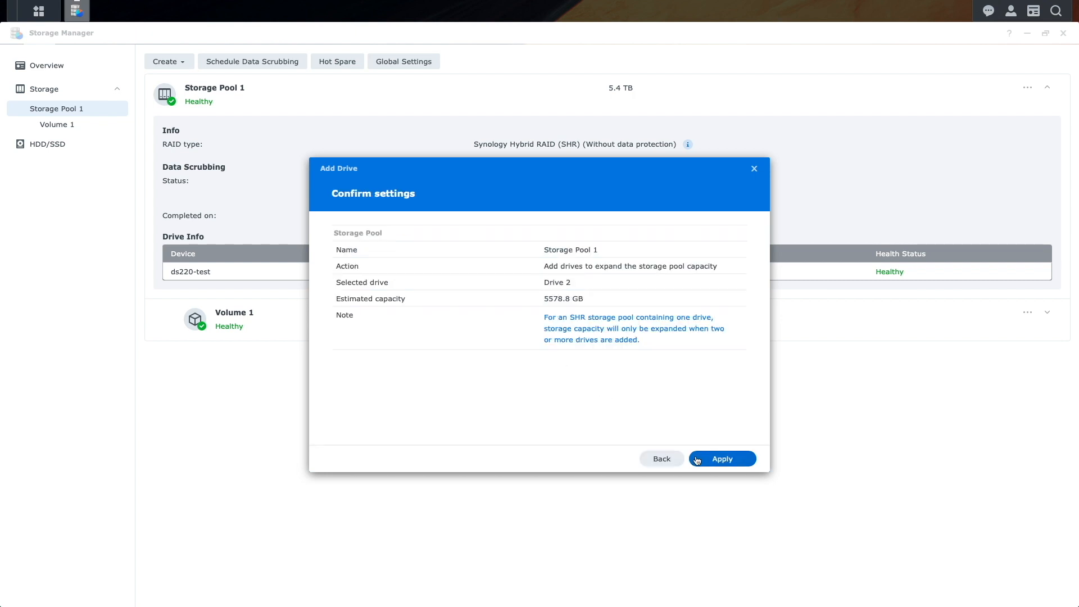
{"action": "left_click", "coordinate": [721, 458]}
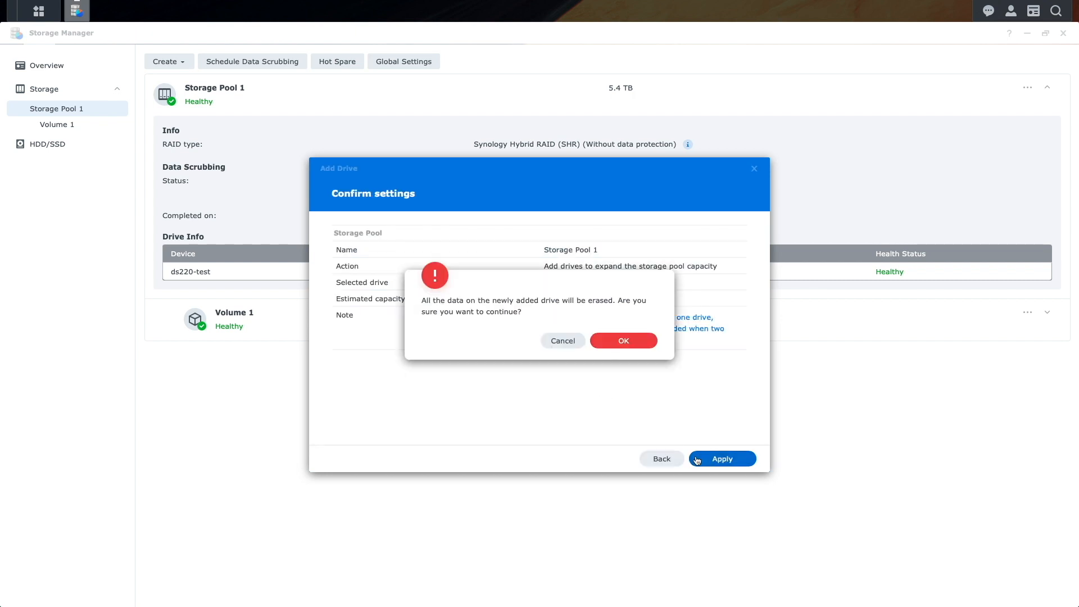
{"action": "left_click", "coordinate": [621, 340]}
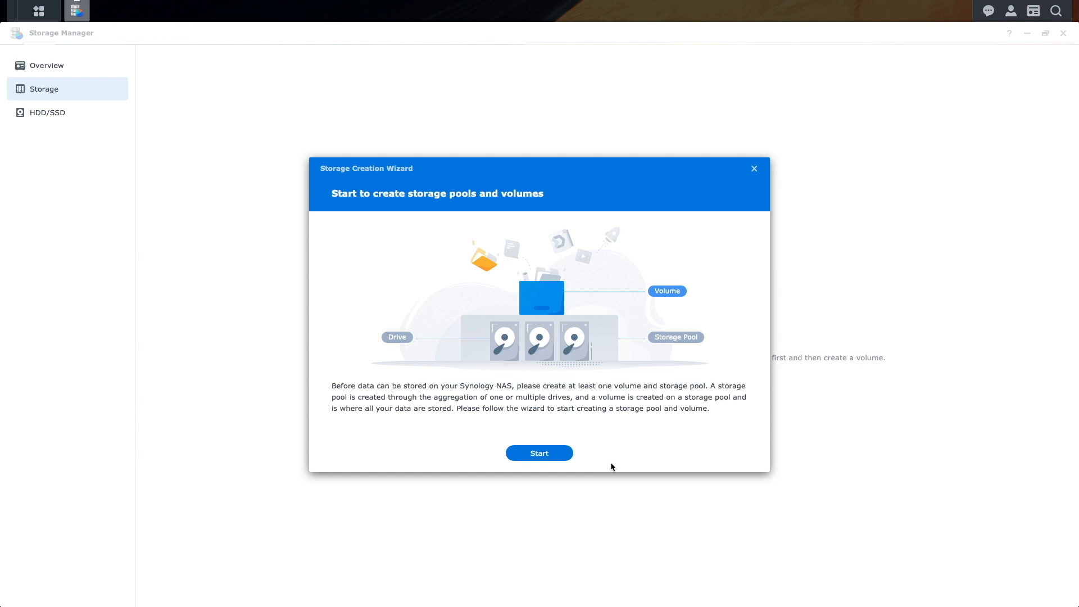
Restart the wizard, read the RAID 1 description, then choose Basic as the RAID type
{"action": "left_click", "coordinate": [538, 453]}
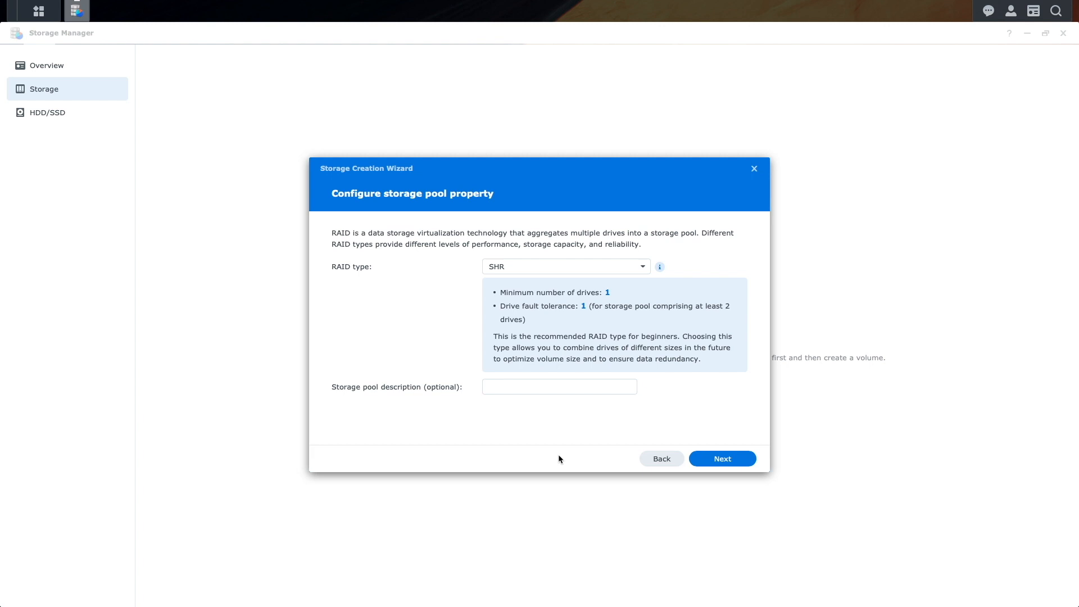
{"action": "mouse_move", "coordinate": [643, 268]}
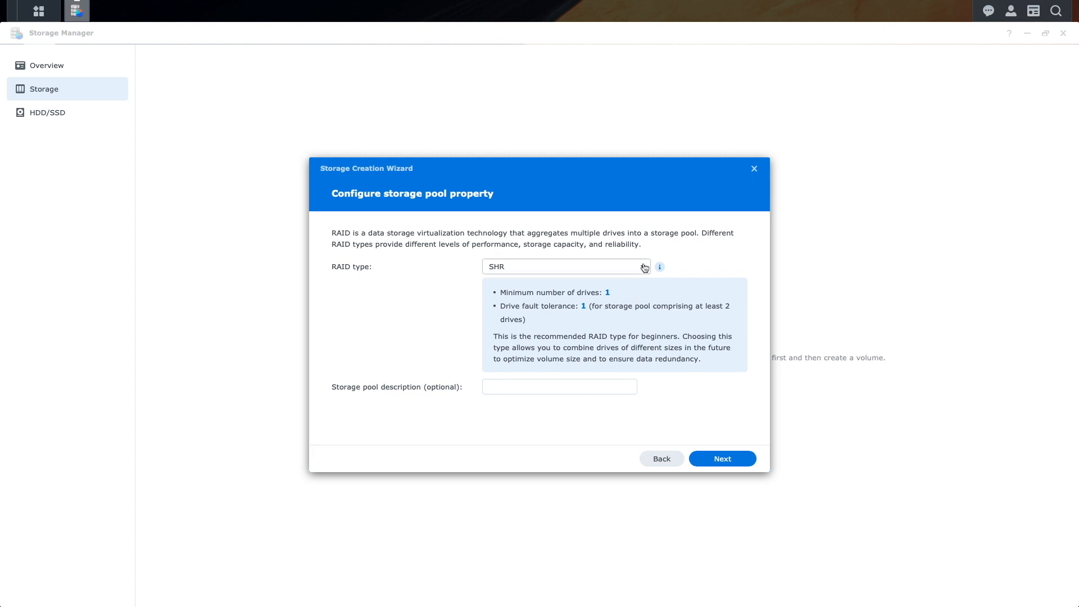
{"action": "left_click", "coordinate": [565, 268]}
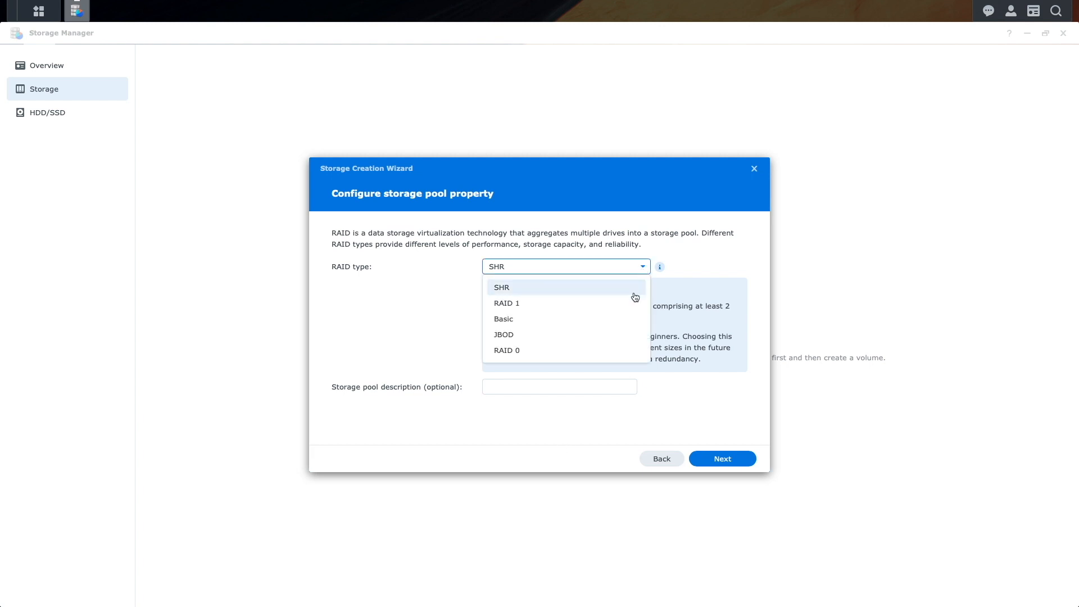
{"action": "left_click", "coordinate": [507, 302]}
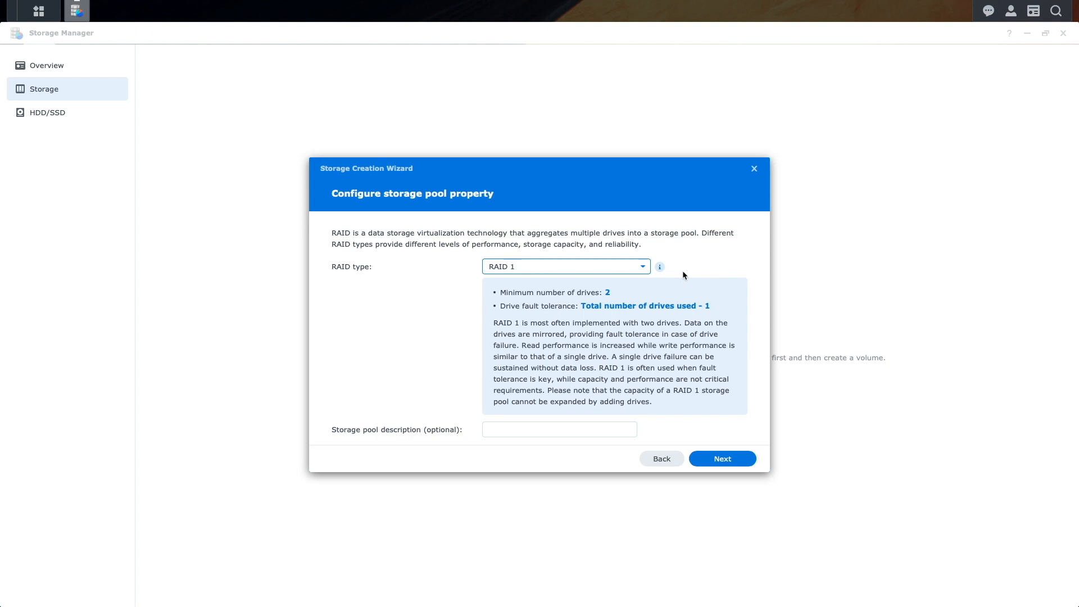
{"action": "left_click", "coordinate": [565, 266]}
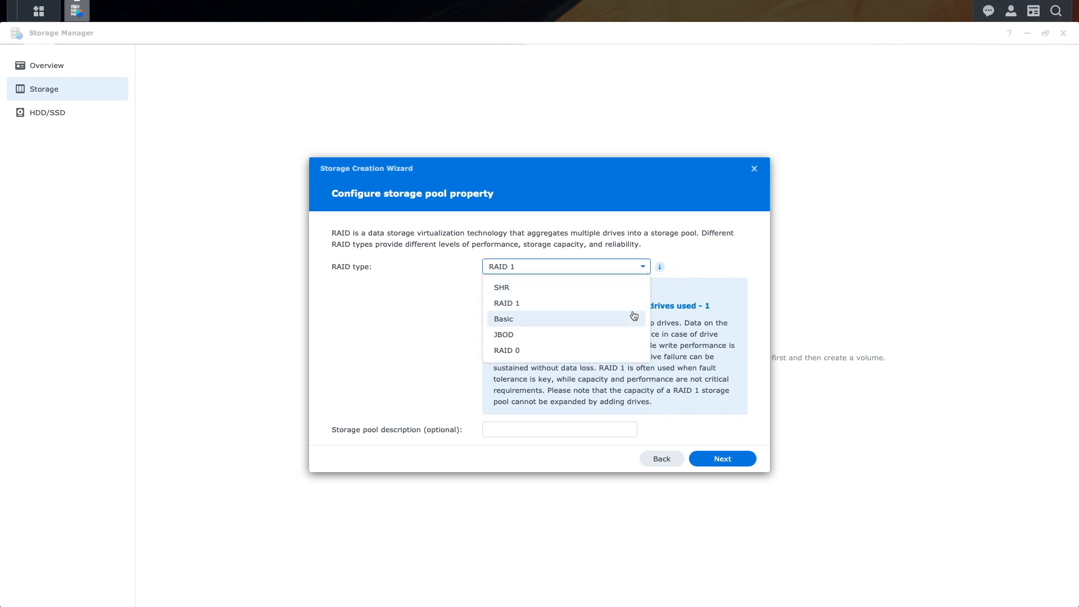
{"action": "left_click", "coordinate": [503, 318]}
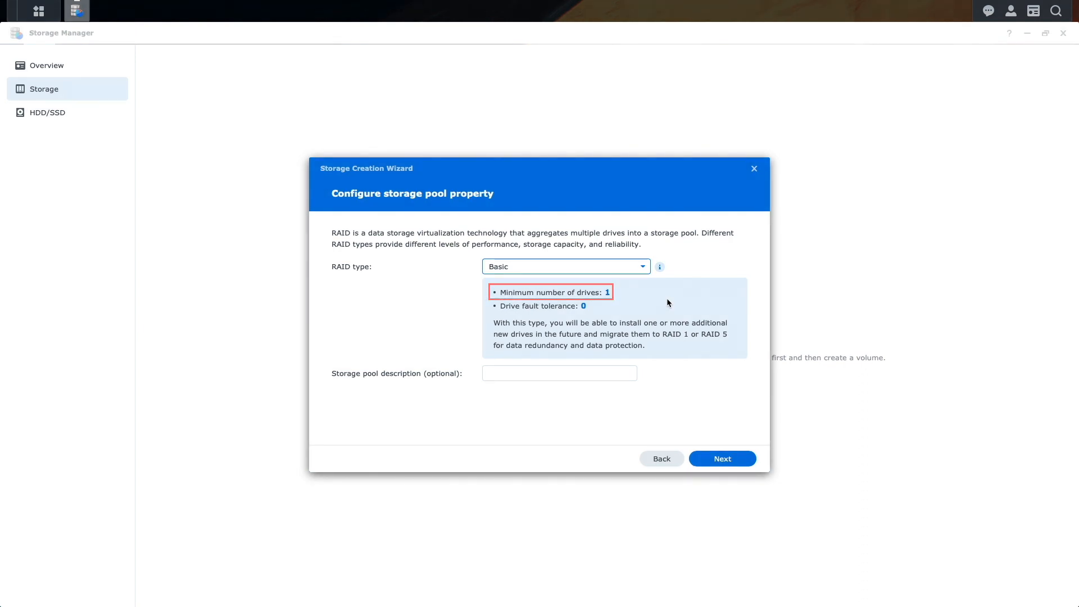
Create the Basic pool on Drive 1 with a full-capacity Volume 1, skipping the drive check
{"action": "left_click", "coordinate": [721, 459]}
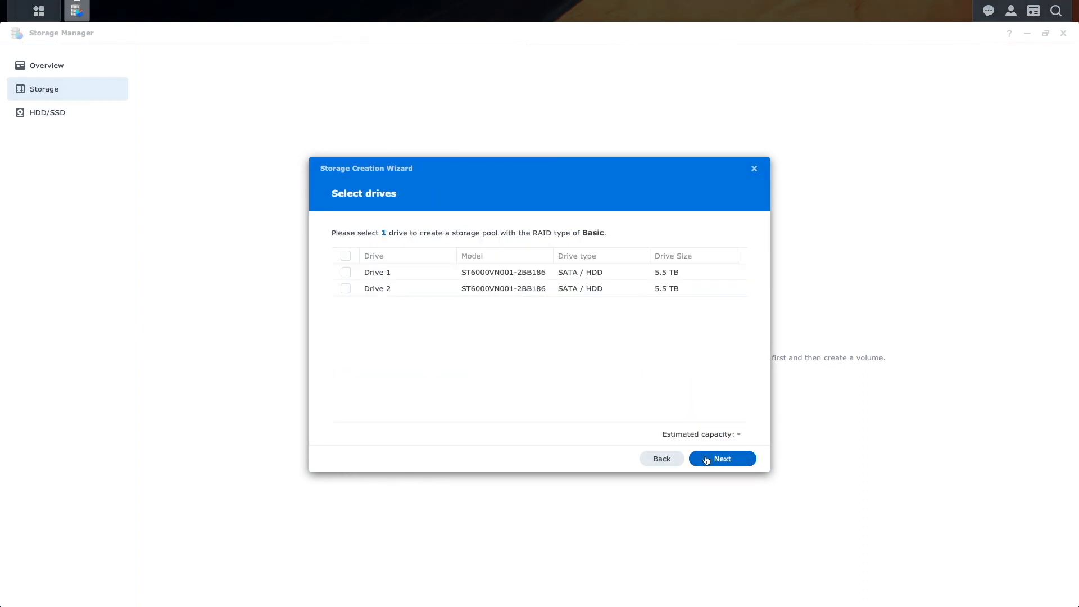
{"action": "left_click", "coordinate": [722, 458]}
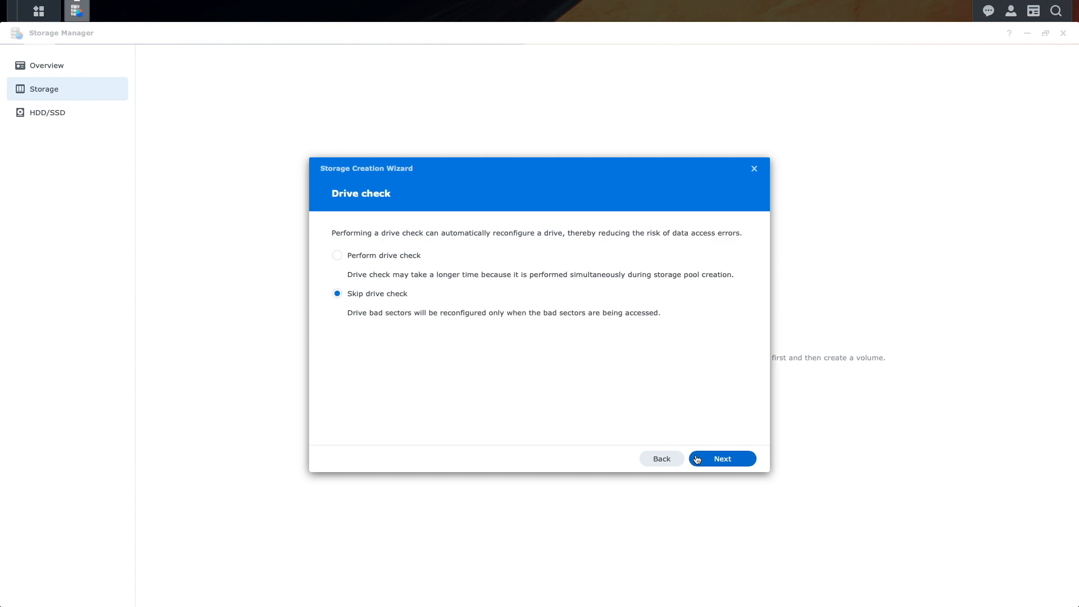
{"action": "left_click", "coordinate": [722, 458]}
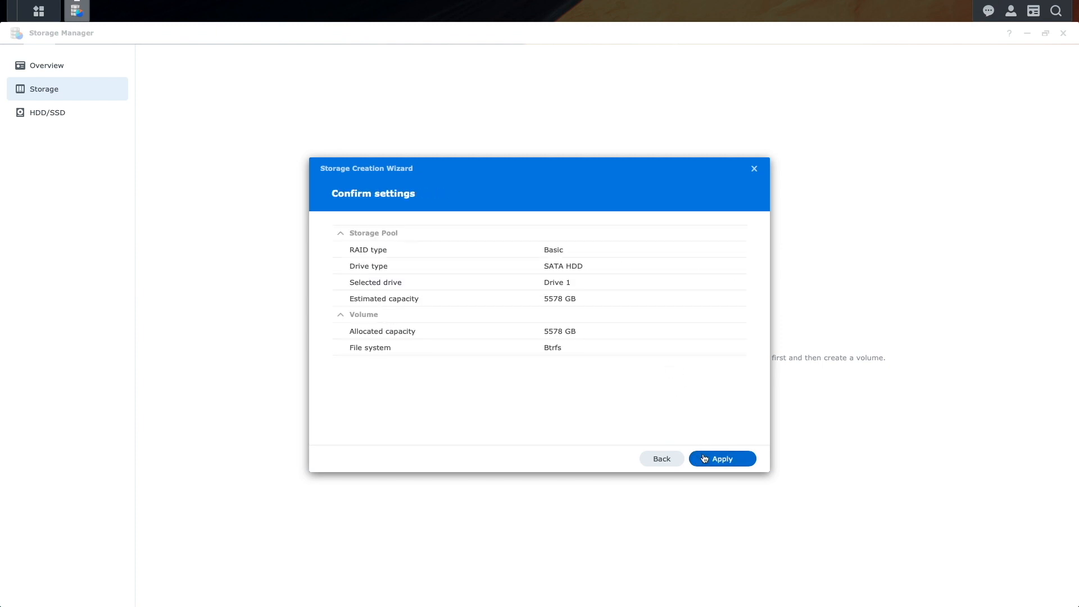
{"action": "left_click", "coordinate": [721, 459]}
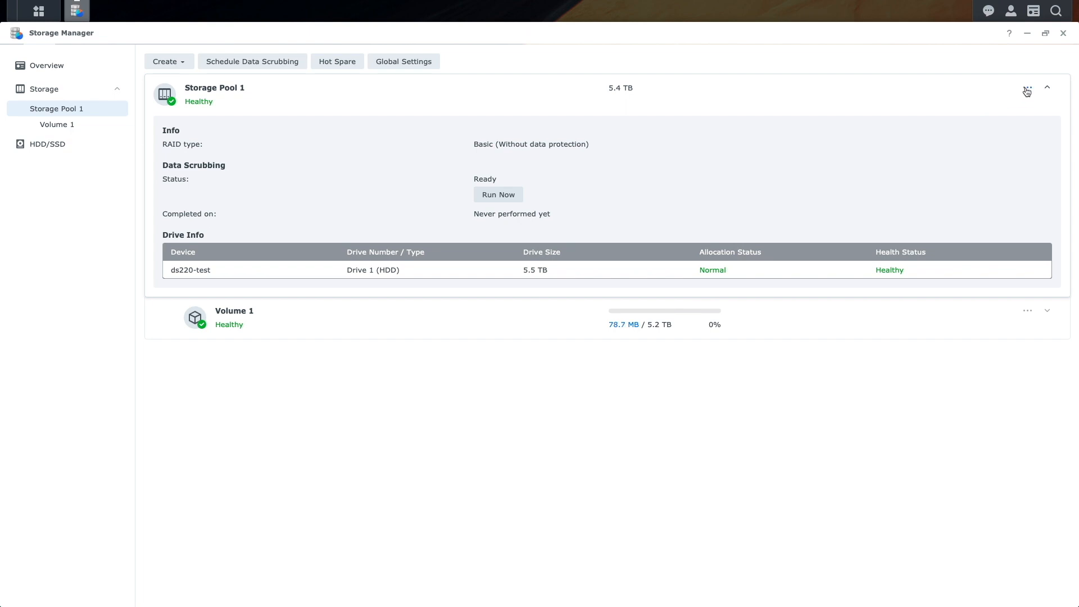
Start Change RAID Type on Storage Pool 1 and pick RAID 1 as the target
{"action": "left_click", "coordinate": [1026, 91]}
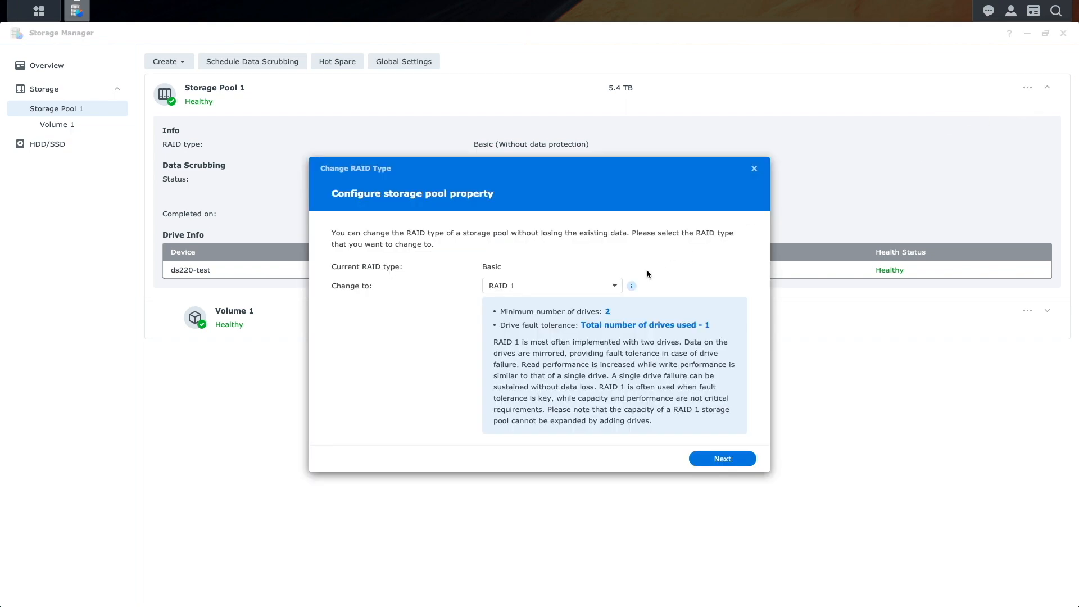
{"action": "left_click", "coordinate": [551, 285]}
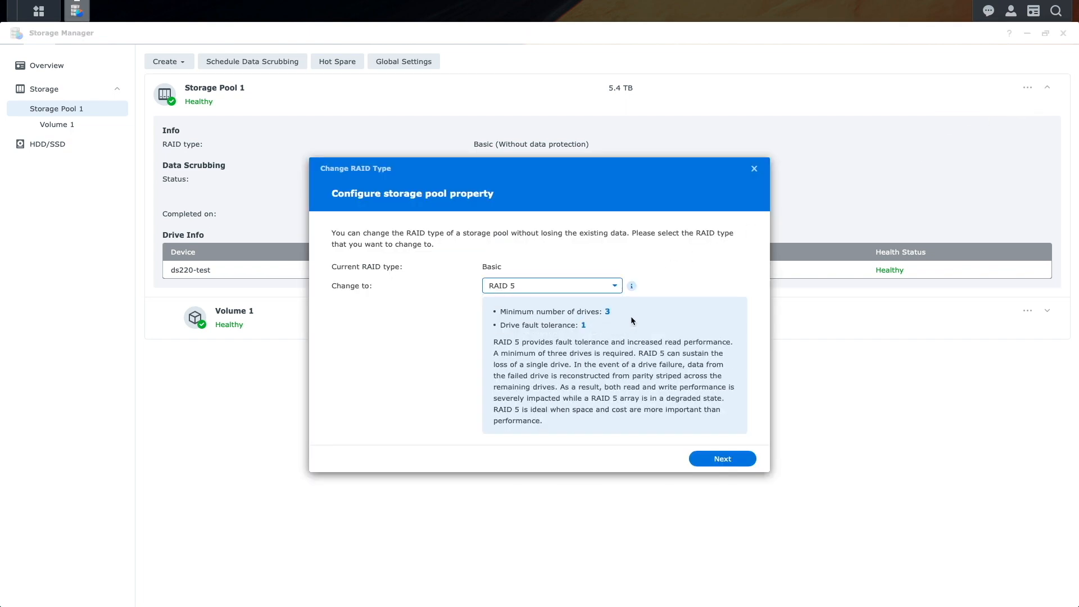
{"action": "left_click", "coordinate": [550, 286]}
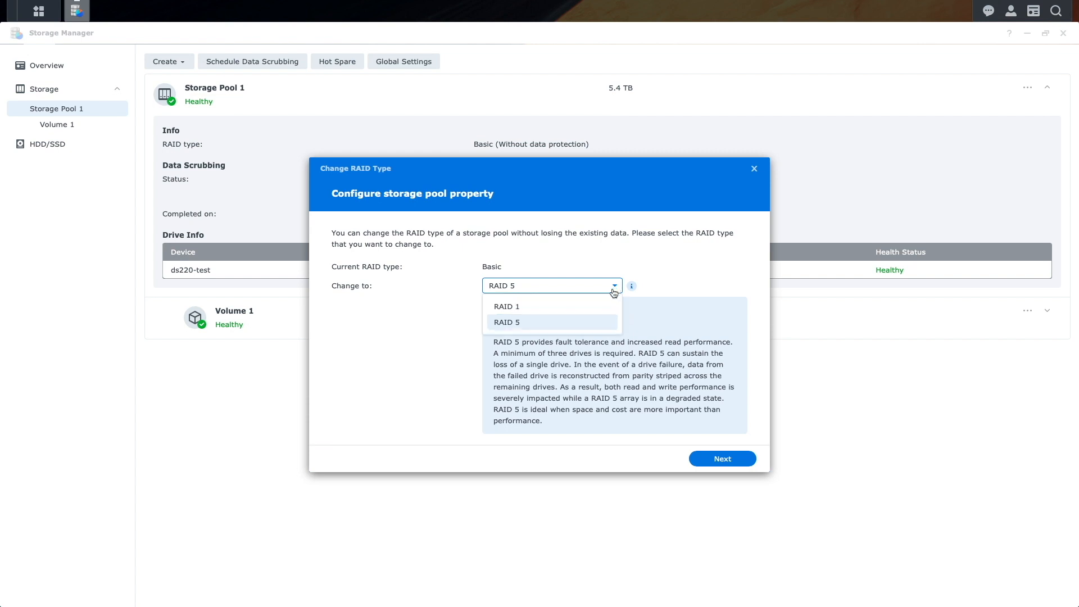
{"action": "left_click", "coordinate": [507, 306]}
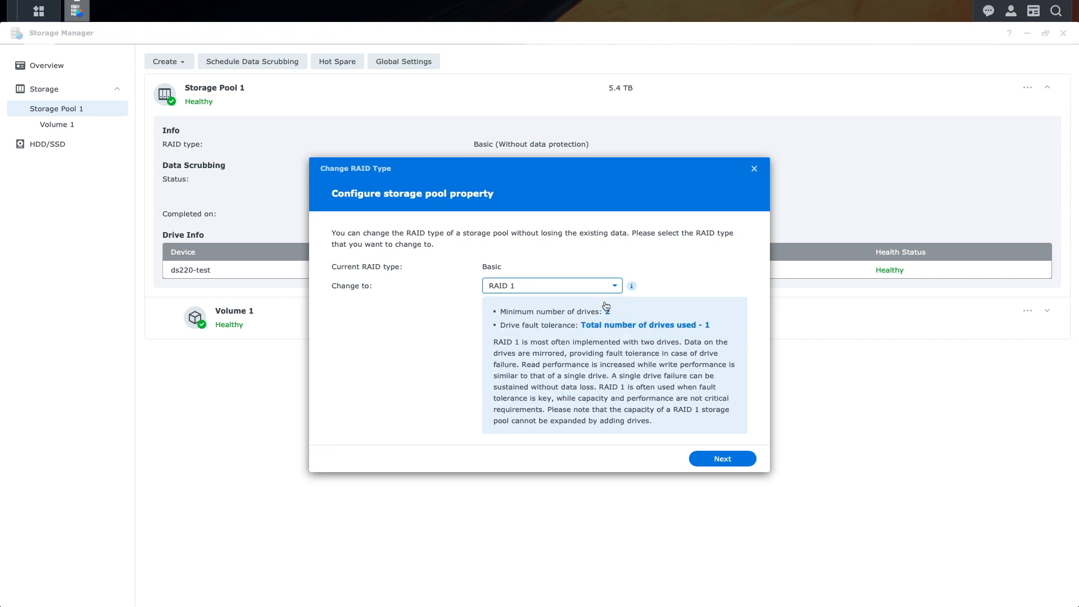
Include Drive 2 in the conversion, apply, and accept erasing the added drive
{"action": "left_click", "coordinate": [721, 458]}
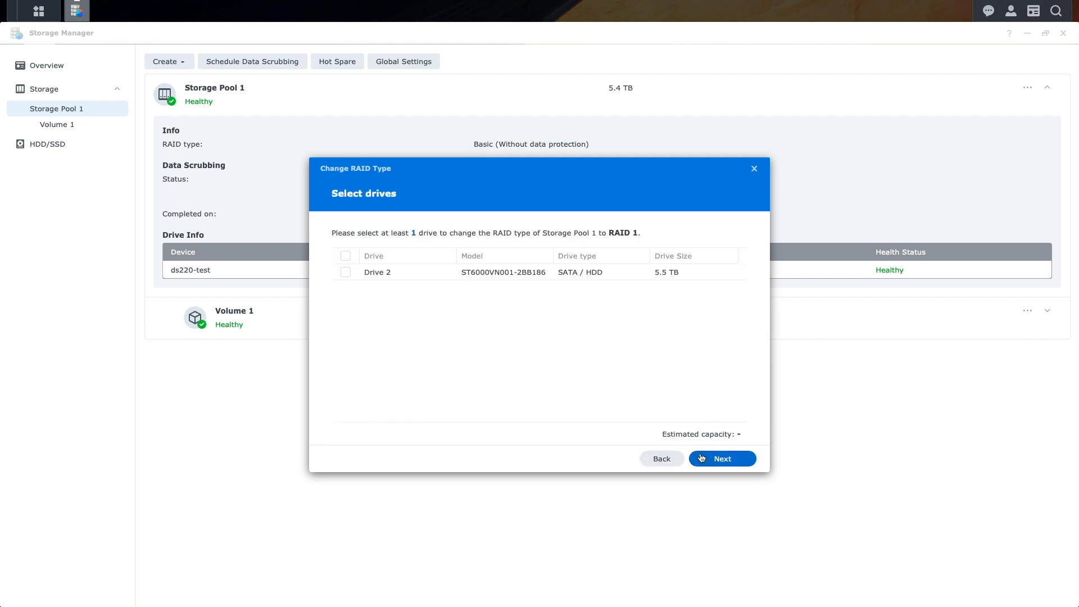
{"action": "left_click", "coordinate": [345, 272]}
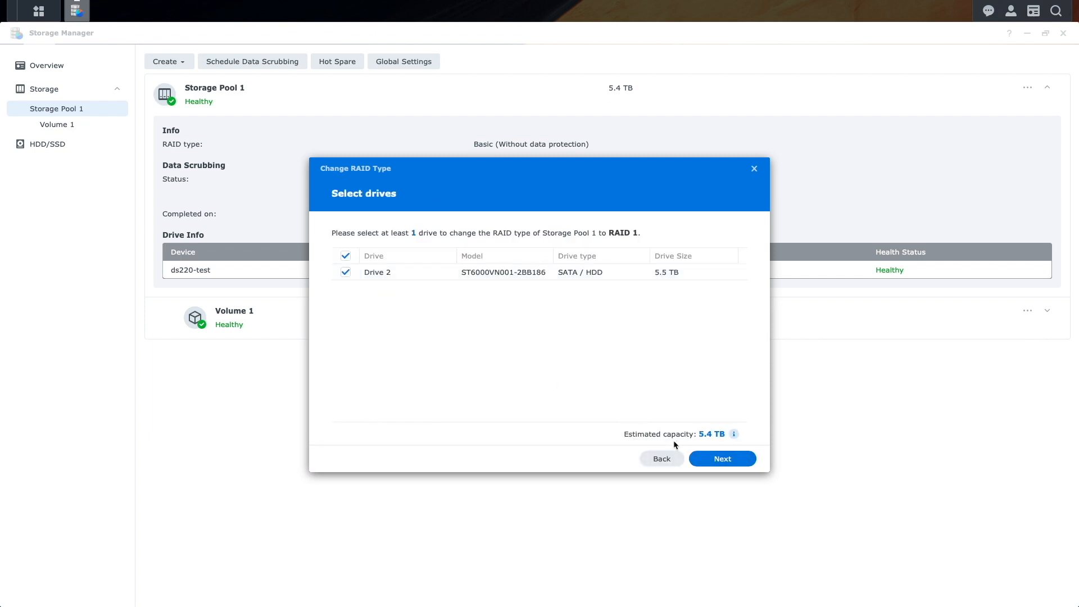
{"action": "left_click", "coordinate": [721, 458]}
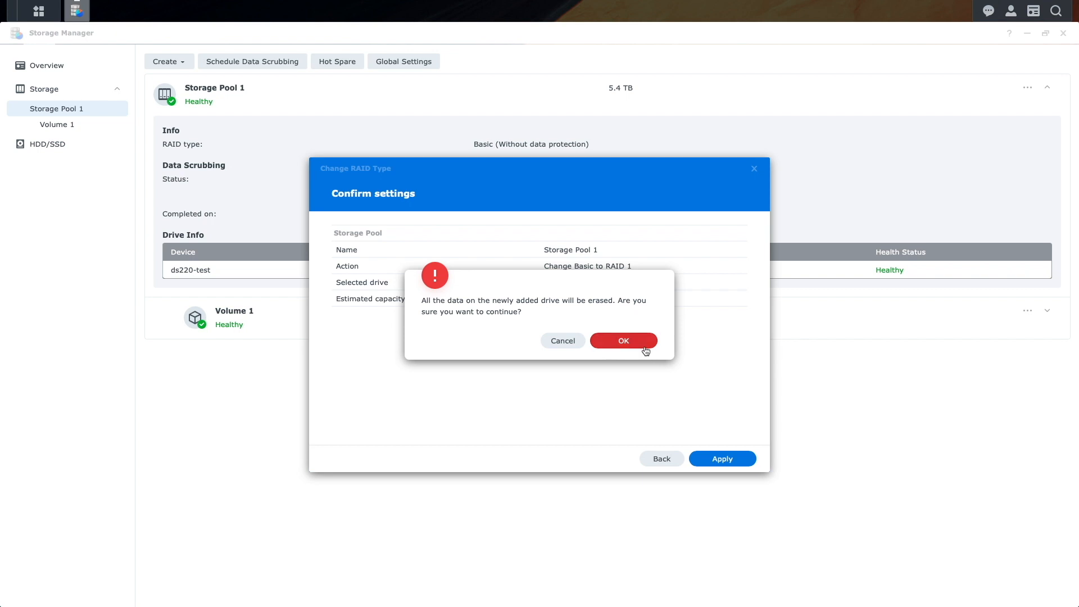
{"action": "left_click", "coordinate": [622, 339]}
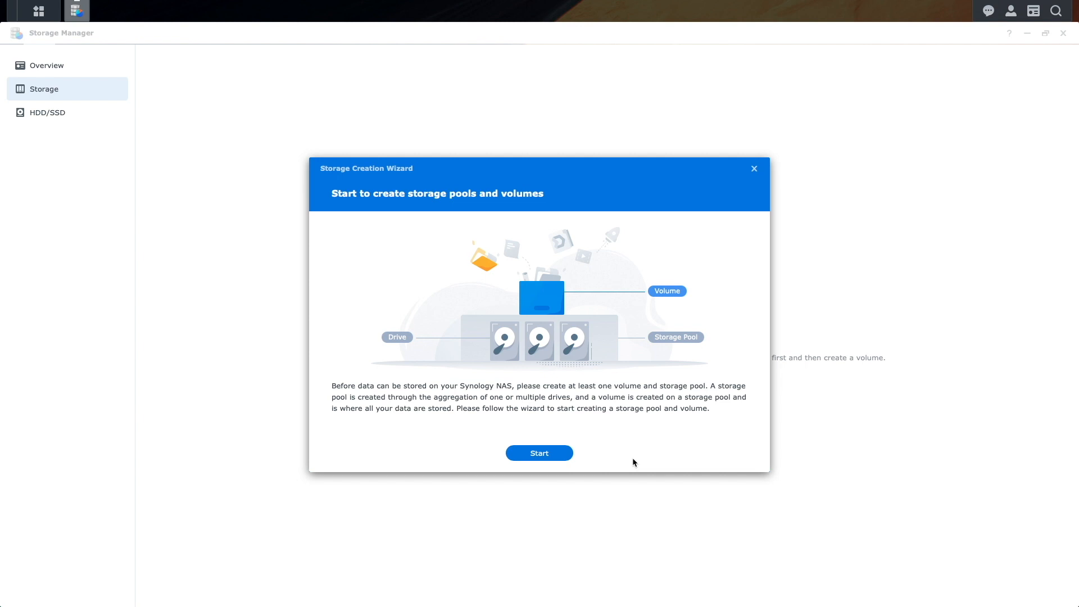
{"action": "mouse_move", "coordinate": [565, 458]}
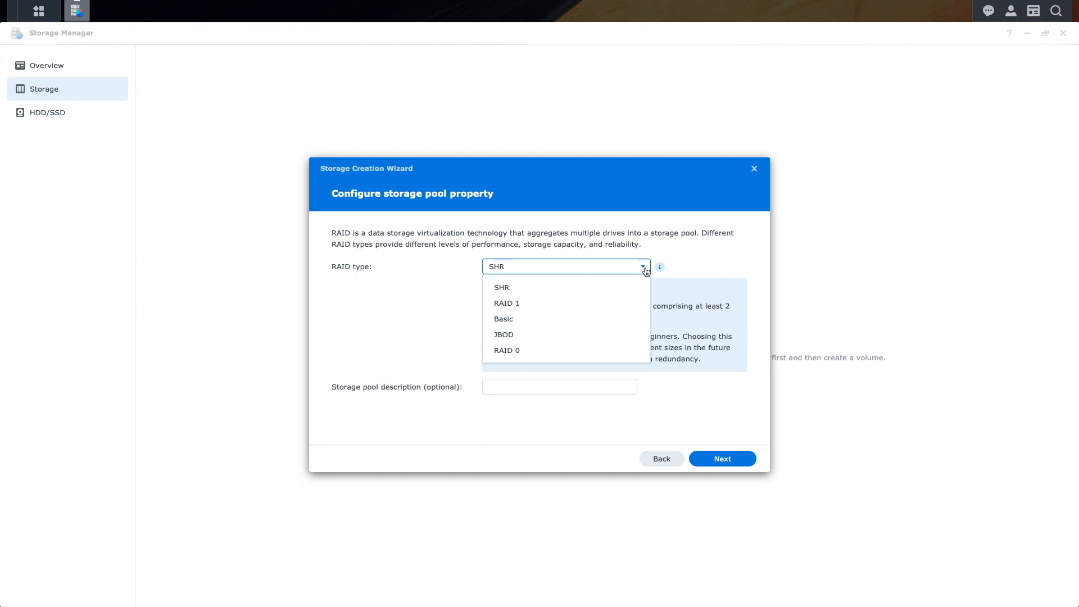
Choose RAID 0 as the pool's RAID type to review its two-drive, zero-fault-tolerance summary
{"action": "left_click", "coordinate": [506, 350]}
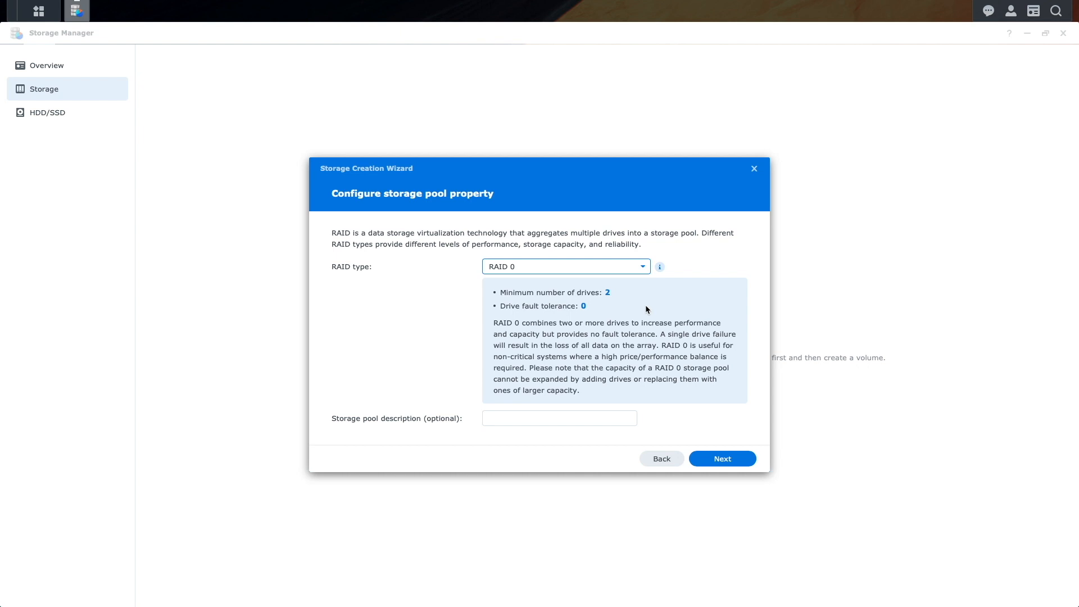
Create a JBOD Storage Pool 1 on one drive with Volume 1 at its full 5578 GB, accepting the erase warning
{"action": "left_click", "coordinate": [564, 266]}
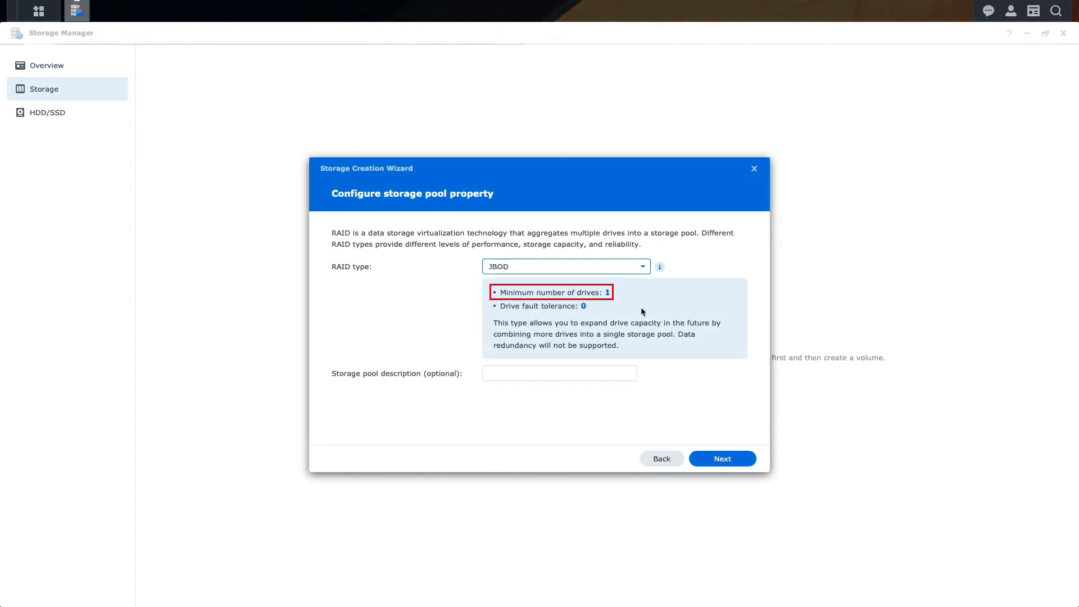
{"action": "left_click", "coordinate": [721, 458]}
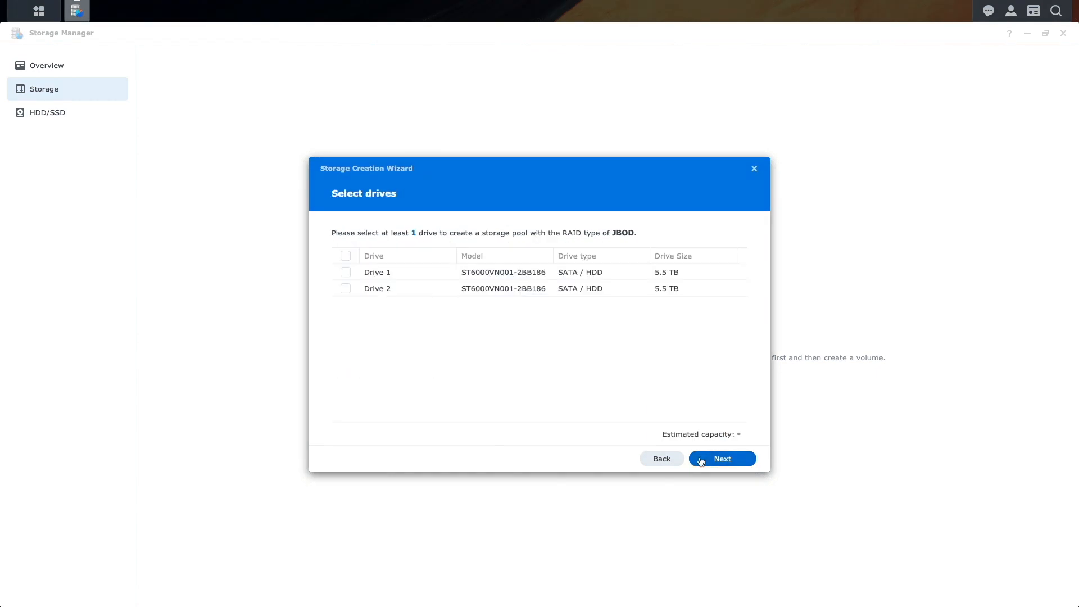
{"action": "left_click", "coordinate": [721, 459]}
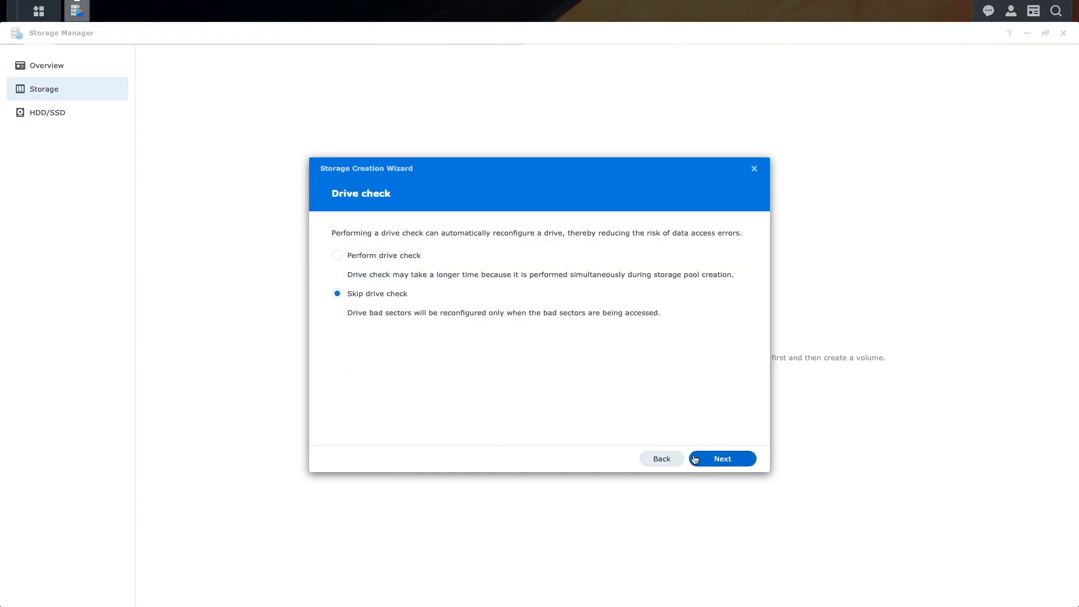
{"action": "left_click", "coordinate": [721, 459]}
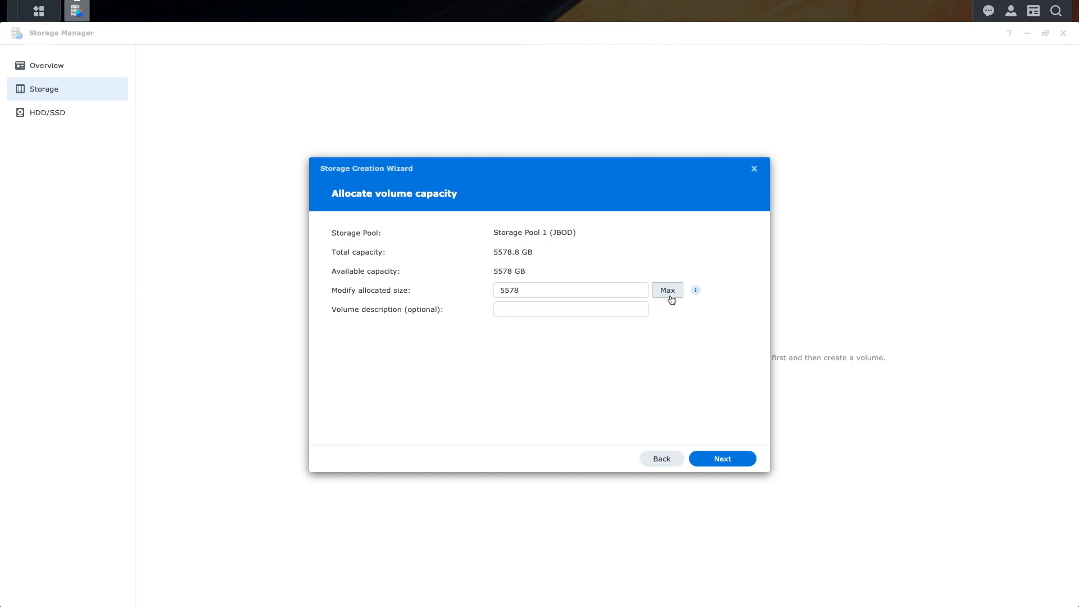
{"action": "left_click", "coordinate": [721, 458]}
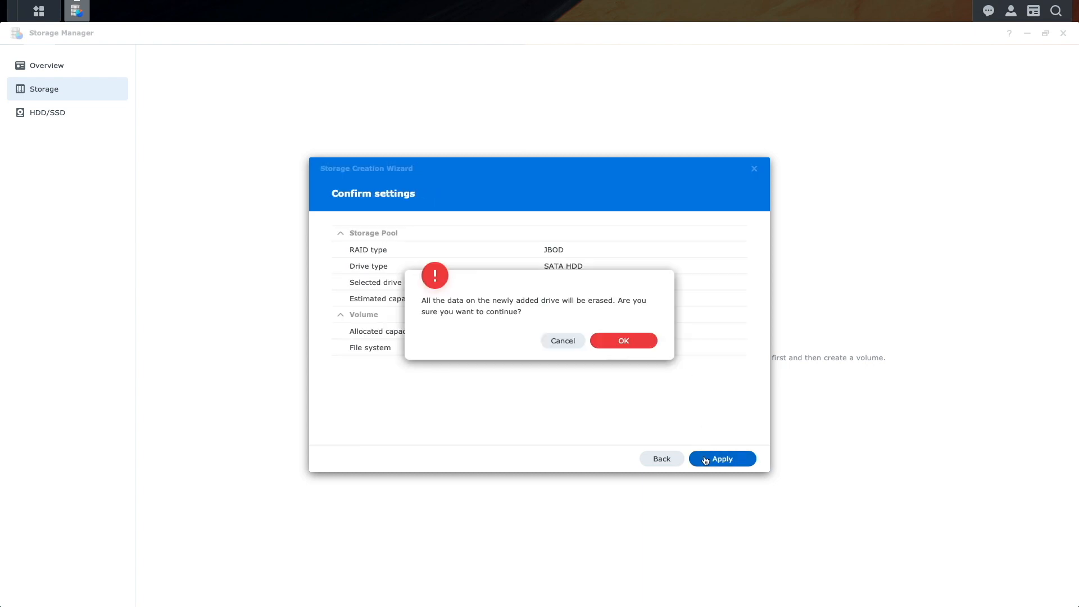
{"action": "left_click", "coordinate": [623, 341]}
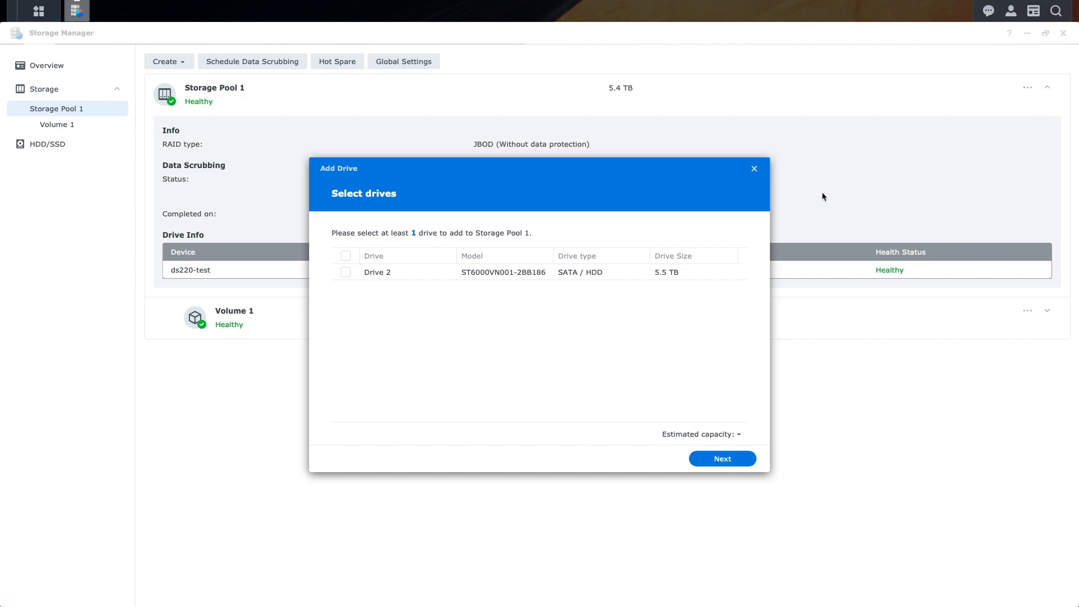
Add Drive 2 to Storage Pool 1 and expand Volume 1 to about 10.9 TB, accepting the erase warning
{"action": "left_click", "coordinate": [721, 459]}
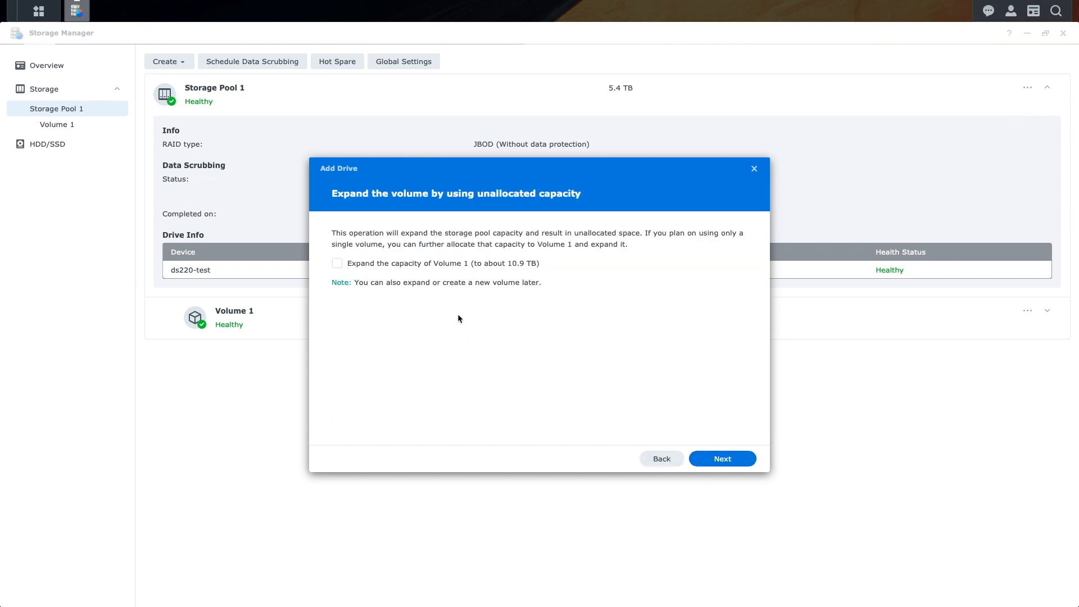
{"action": "left_click", "coordinate": [722, 458]}
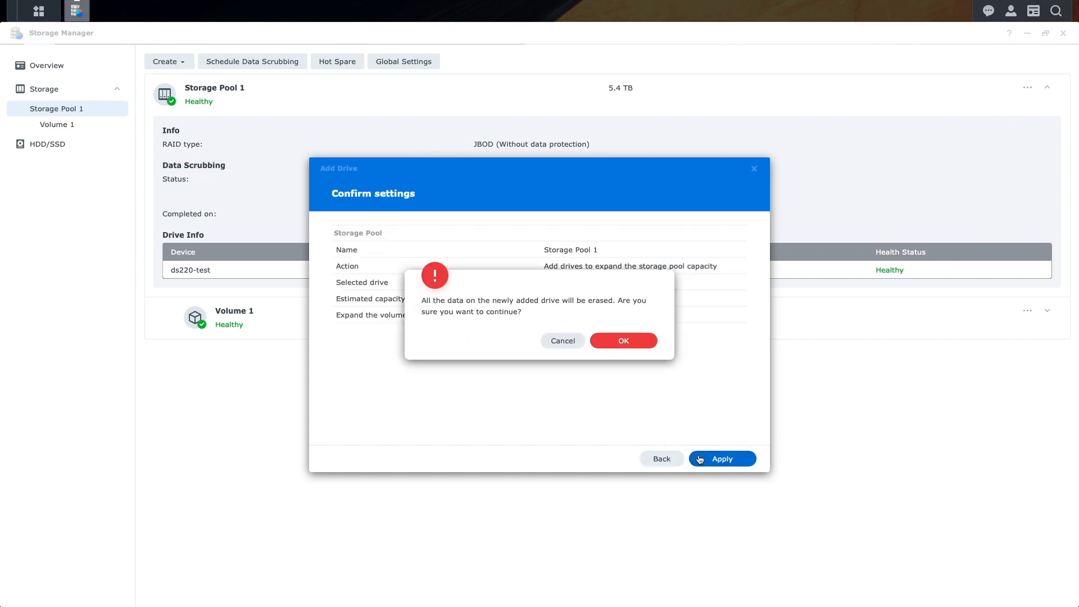
{"action": "left_click", "coordinate": [621, 341]}
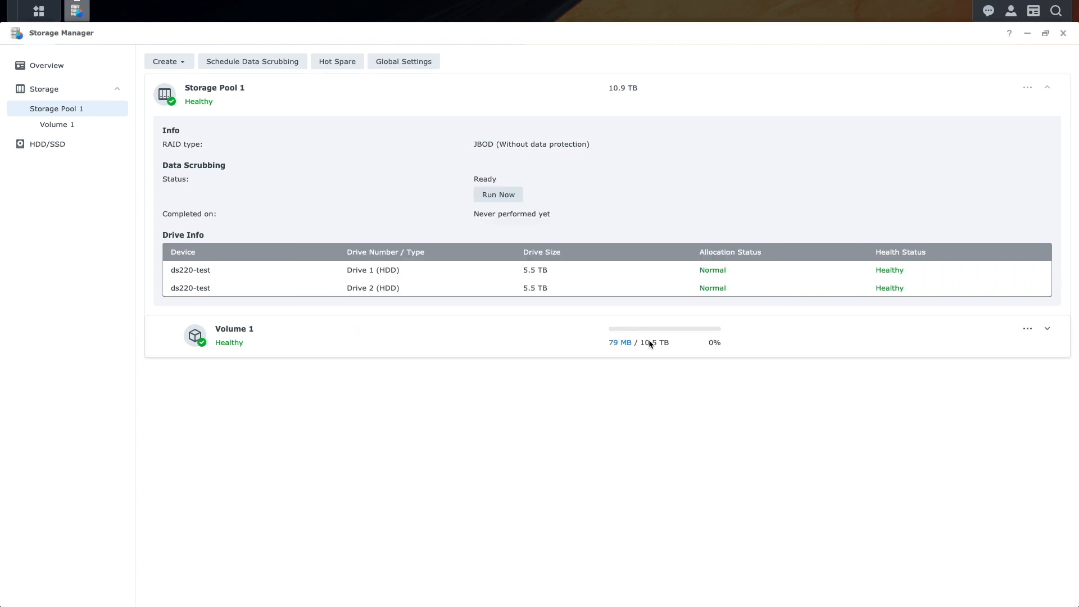